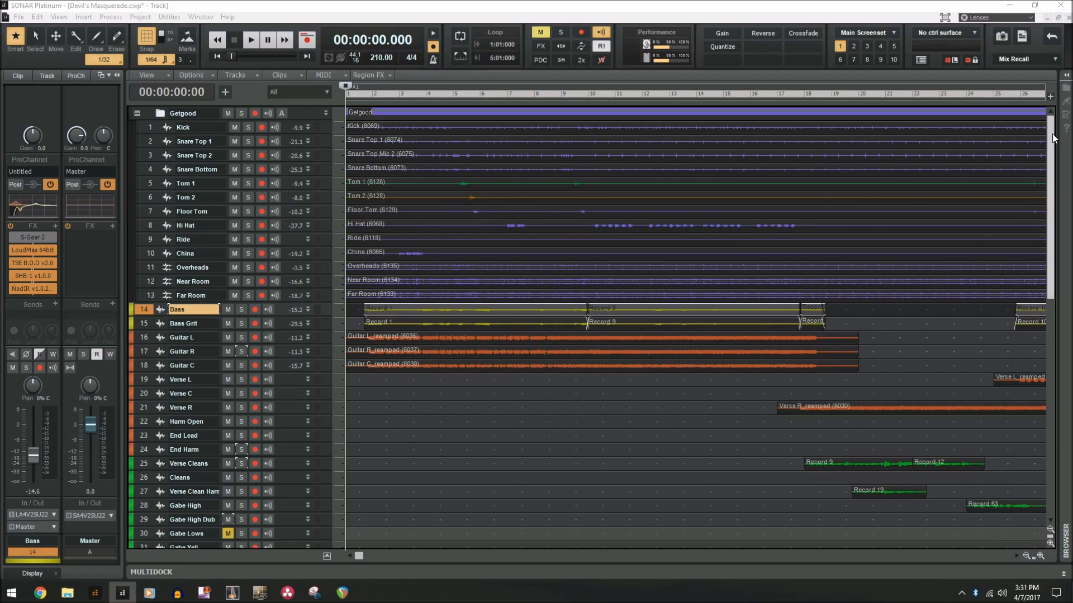
- Bring up the mix reset prompt and decline it, keeping the current mix settings
scroll(down, 3)
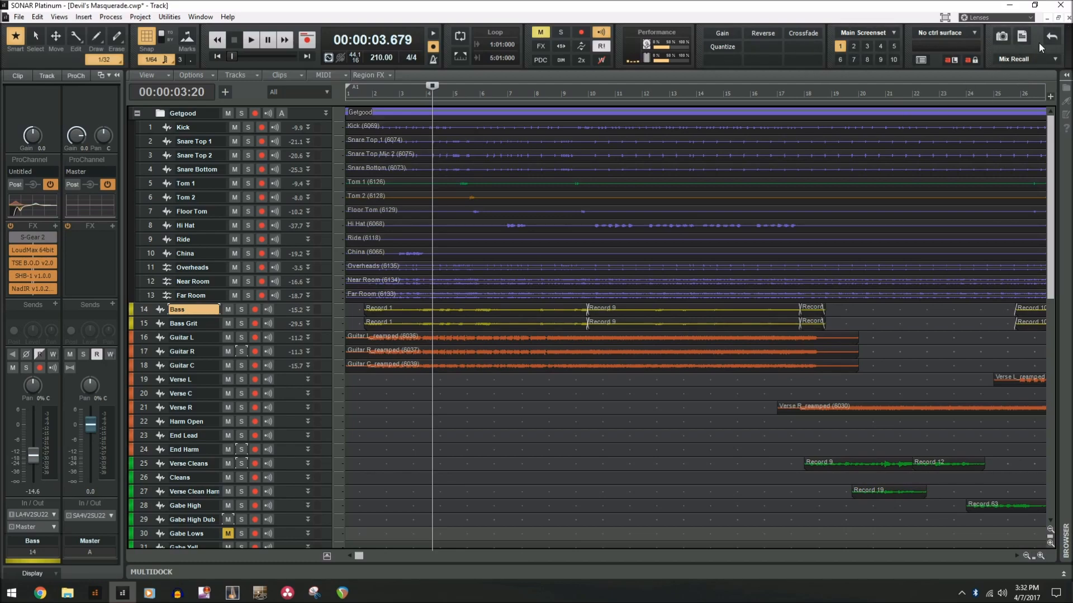
mouse_move(1021, 61)
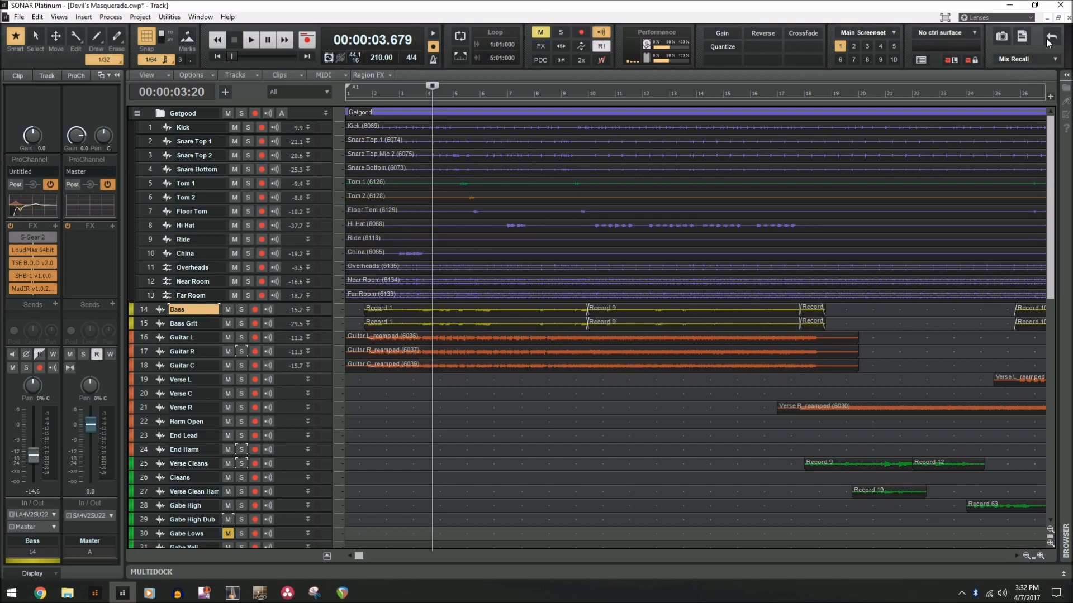
right_click(1046, 41)
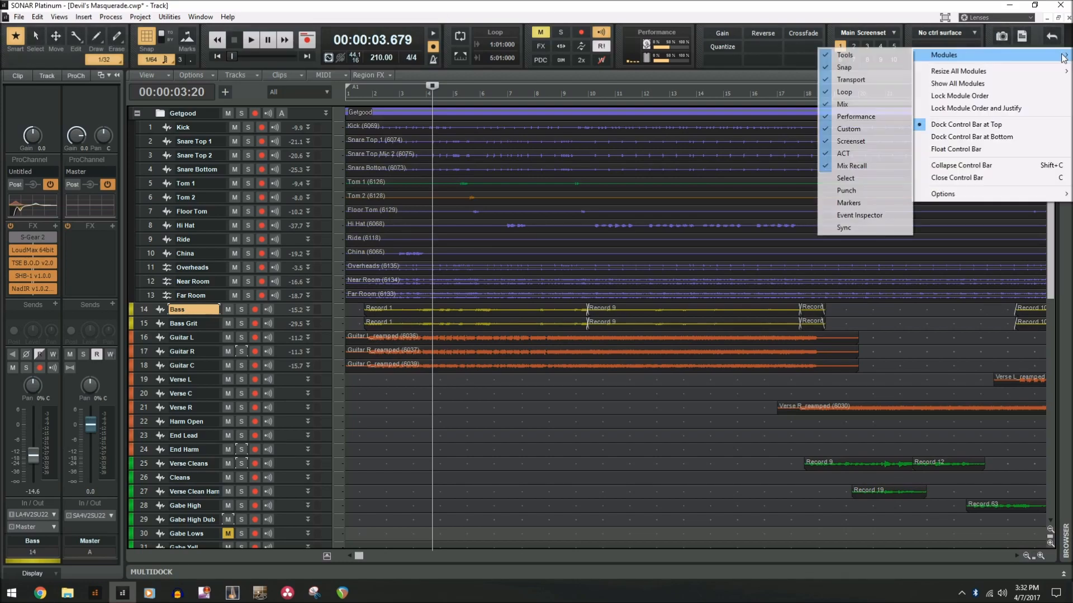
mouse_move(852, 165)
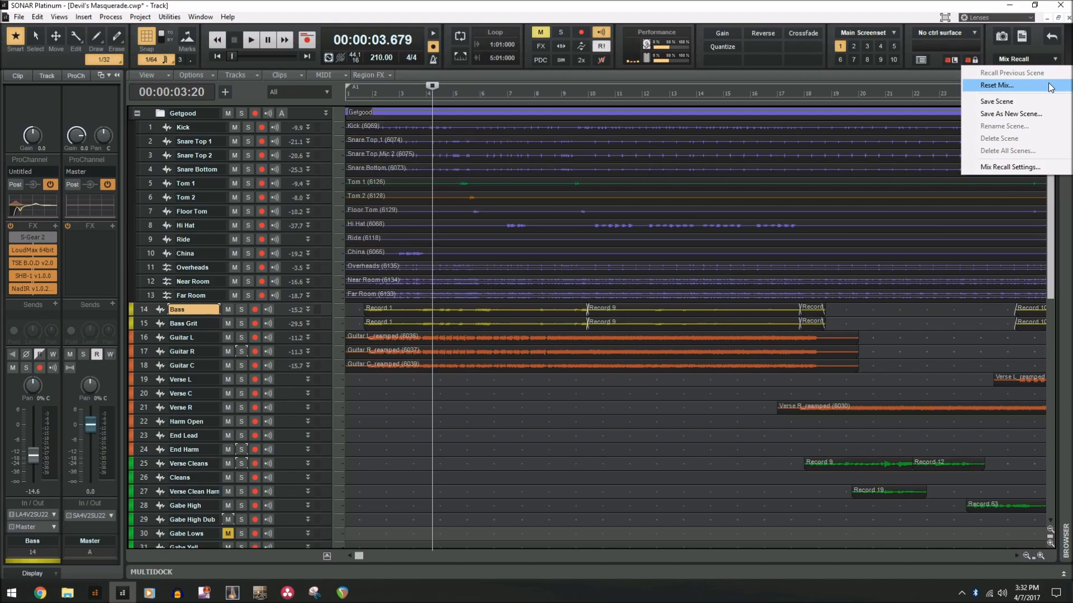
click(997, 85)
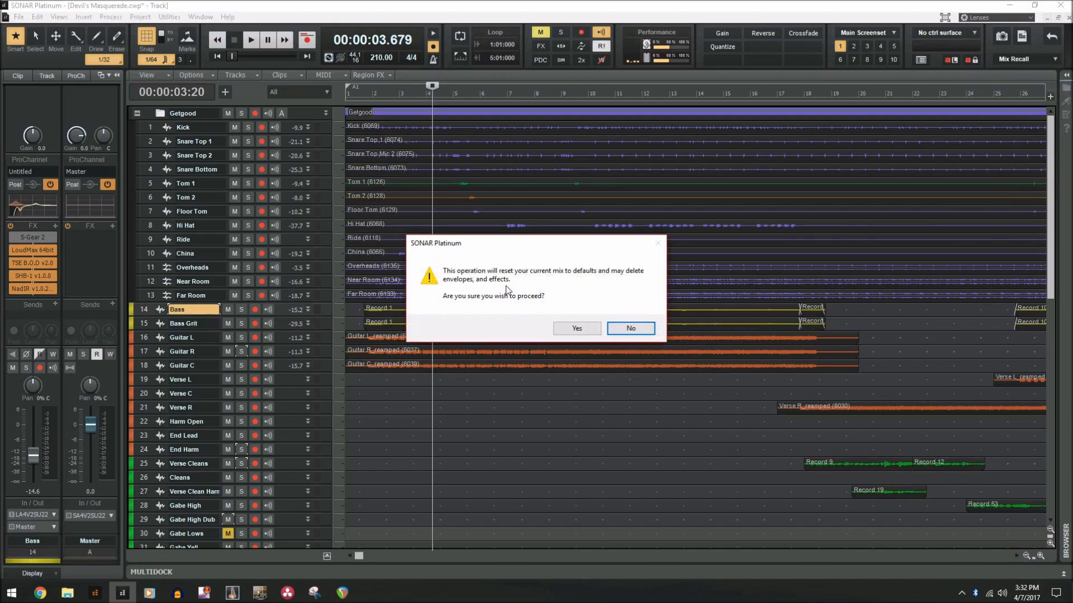
mouse_move(516, 286)
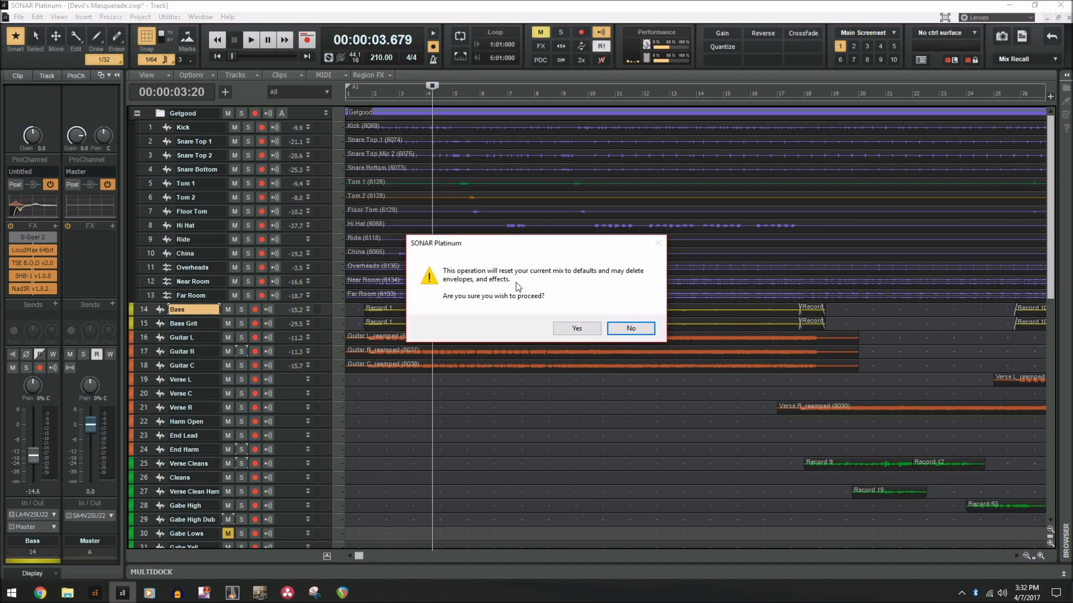
mouse_move(313, 344)
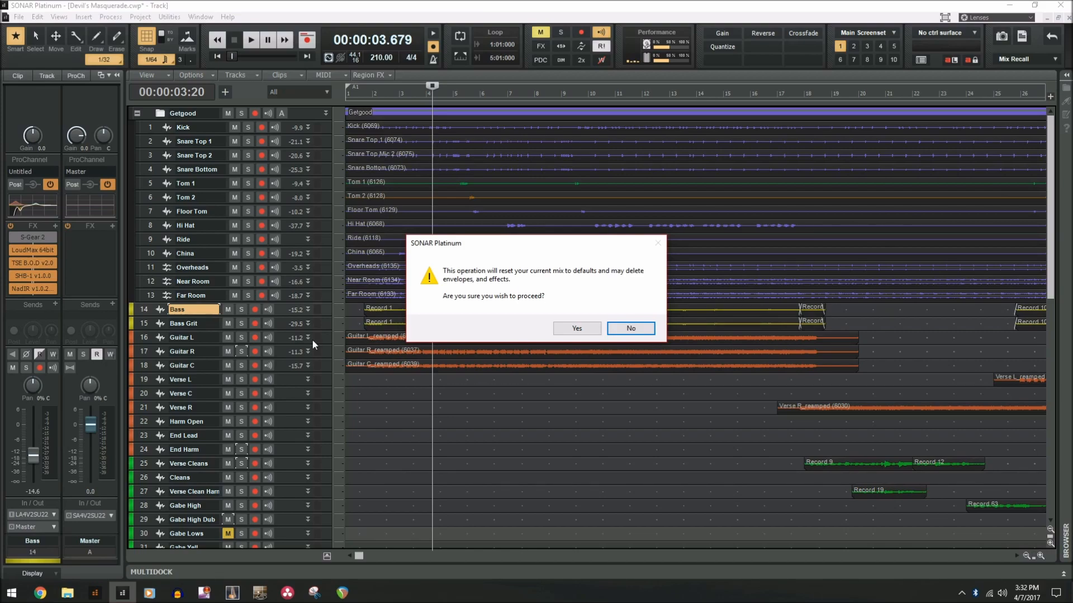
mouse_move(163, 330)
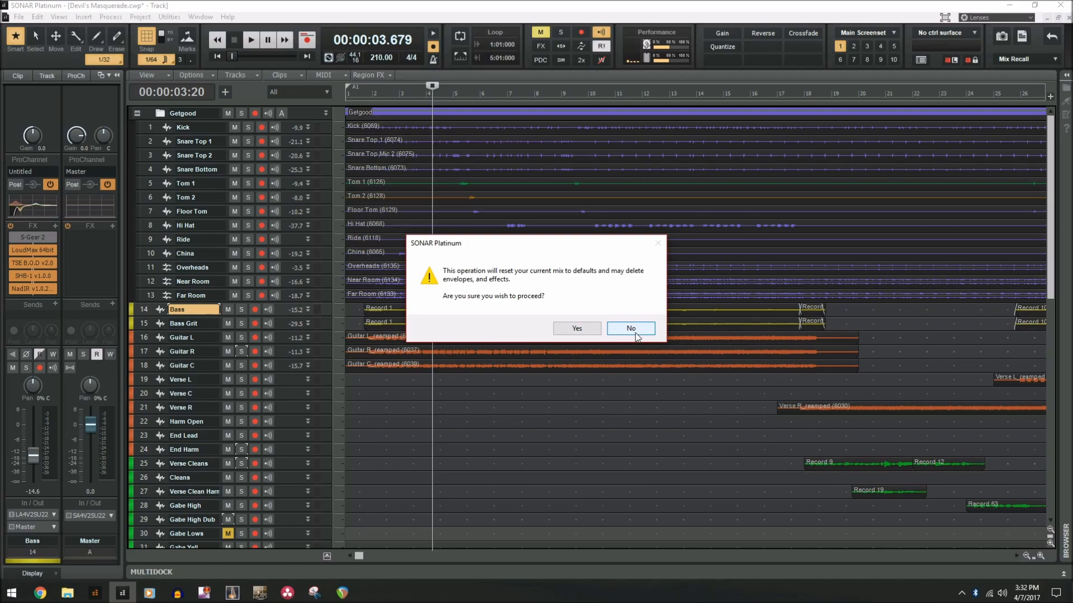
click(575, 329)
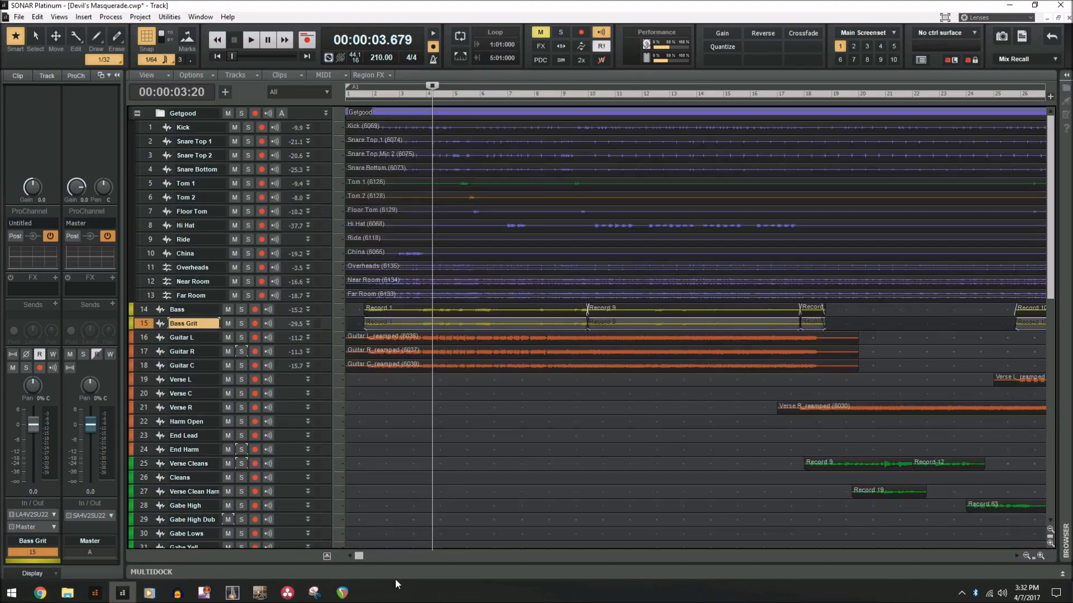
mouse_move(137, 576)
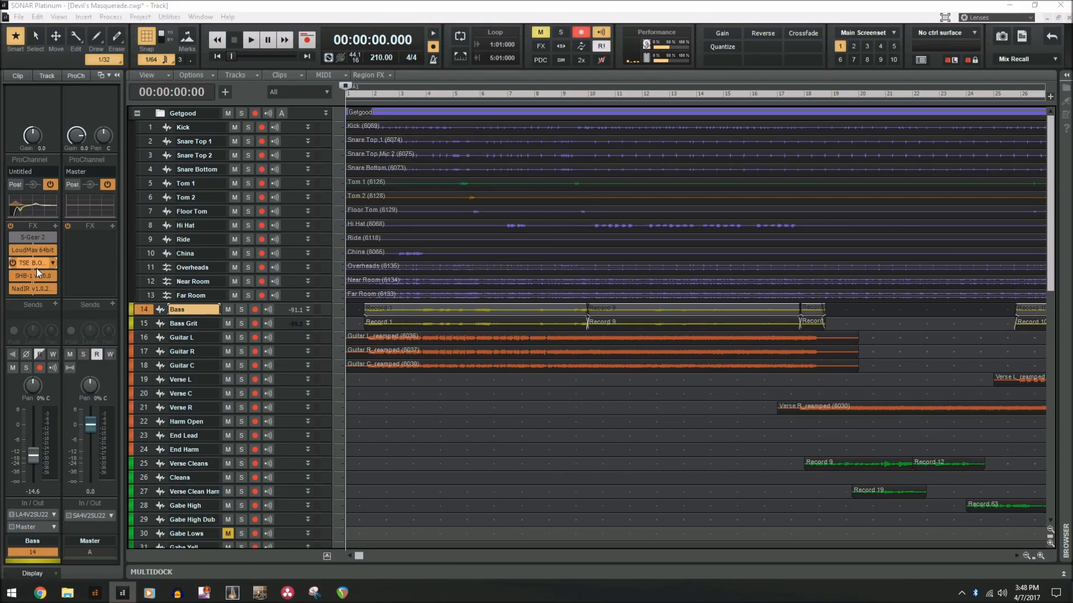
- Open the SHB-1 and TSE B.O.D bass effects, then close the effect window
click(28, 277)
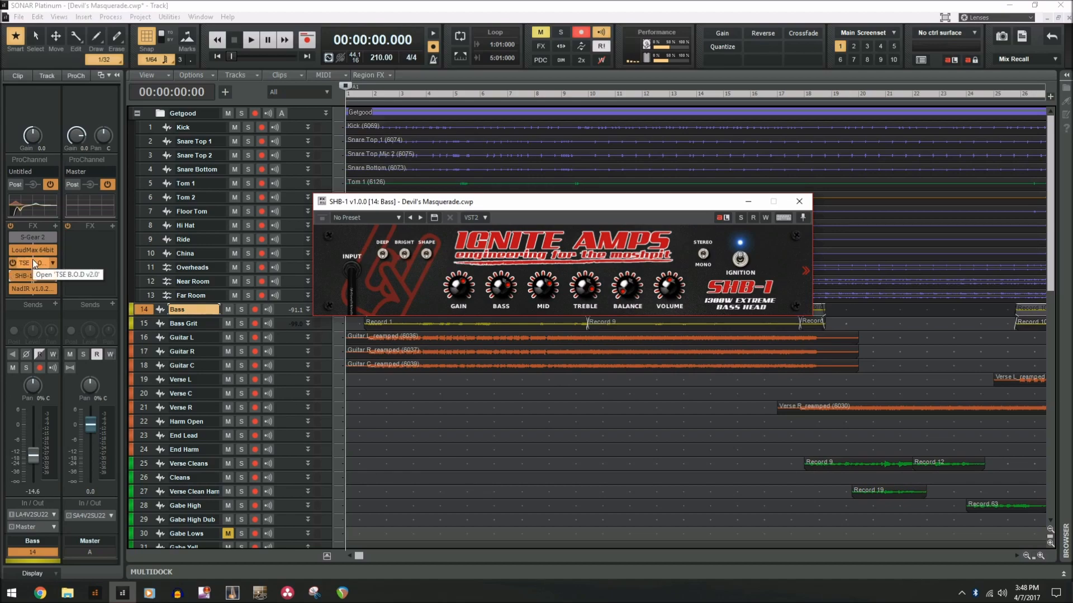
click(25, 263)
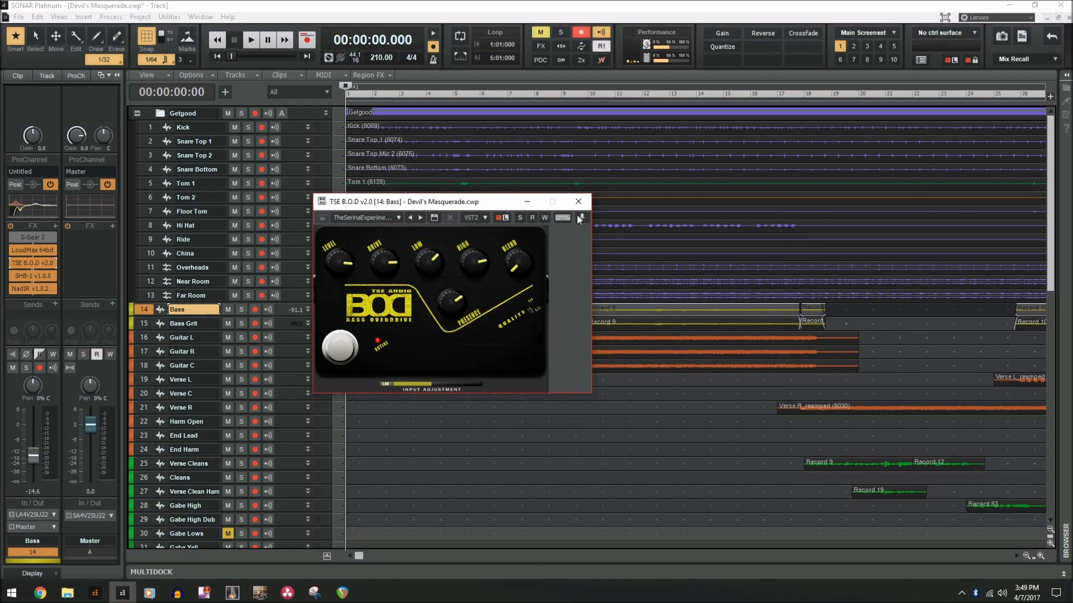
click(578, 201)
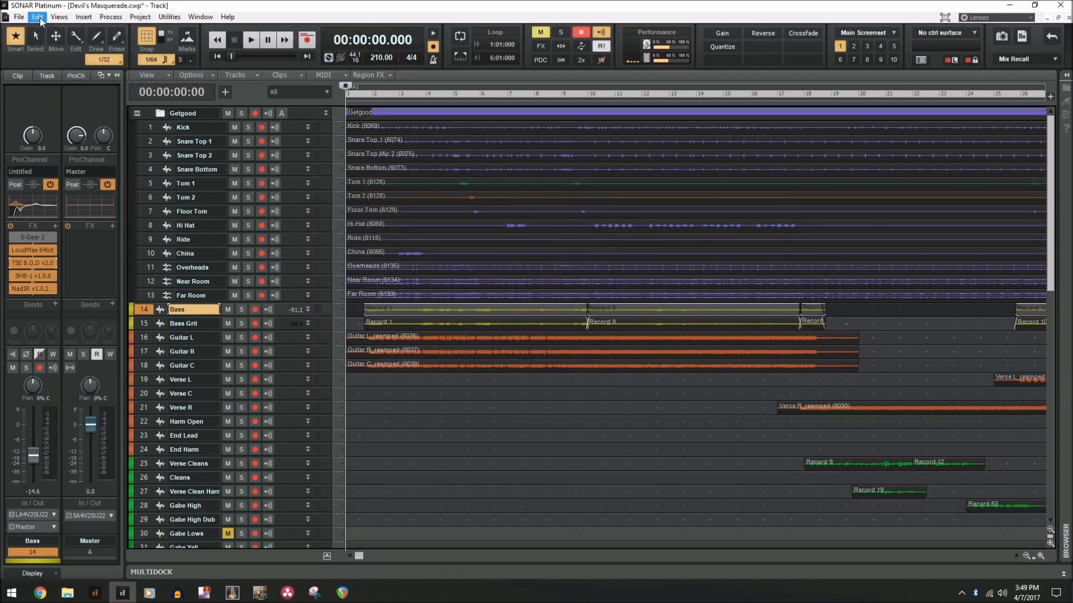
- Review the VST plug-in preferences, then open and close LoudMax on the Bass track
click(37, 16)
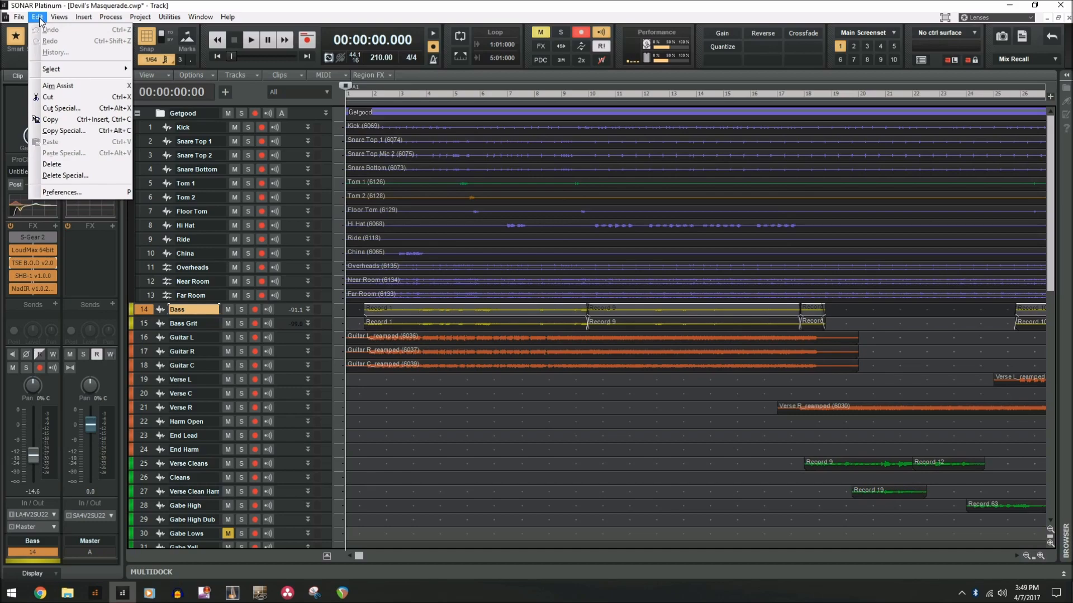
click(62, 192)
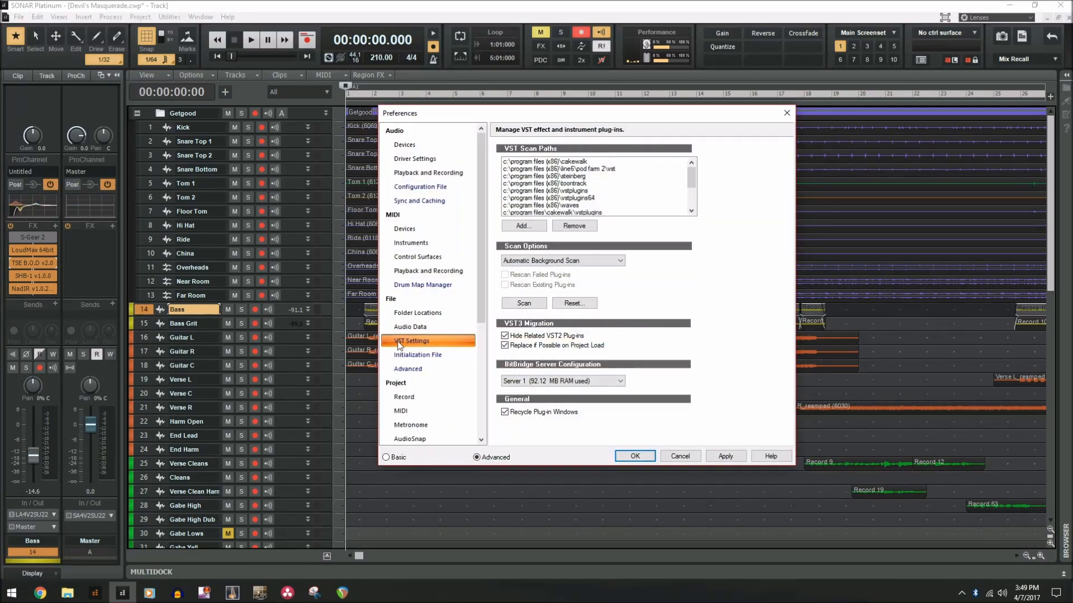
click(505, 411)
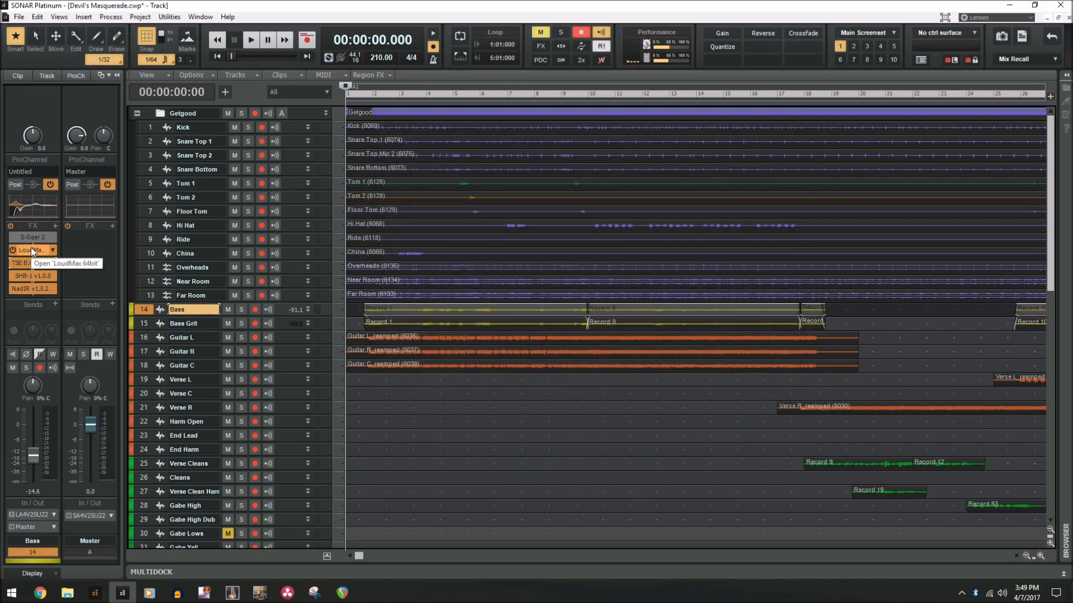
click(30, 275)
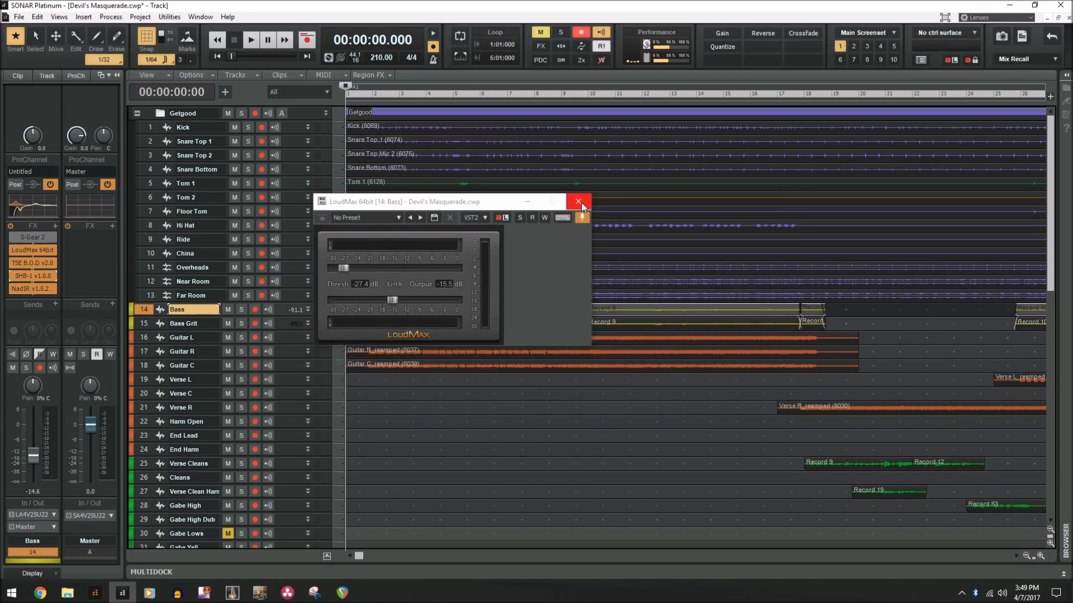
click(579, 201)
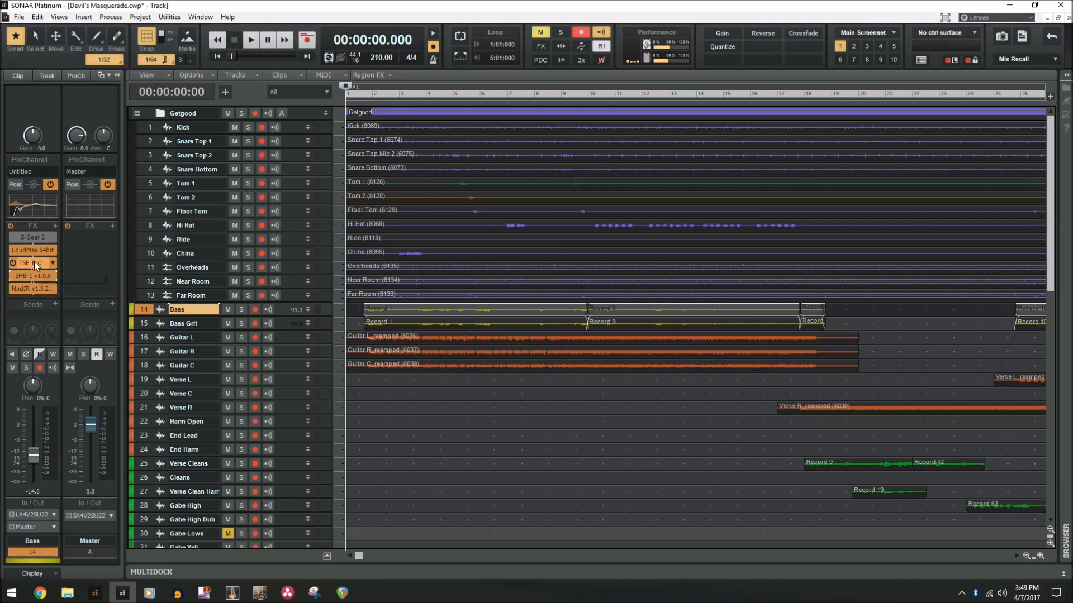
click(29, 264)
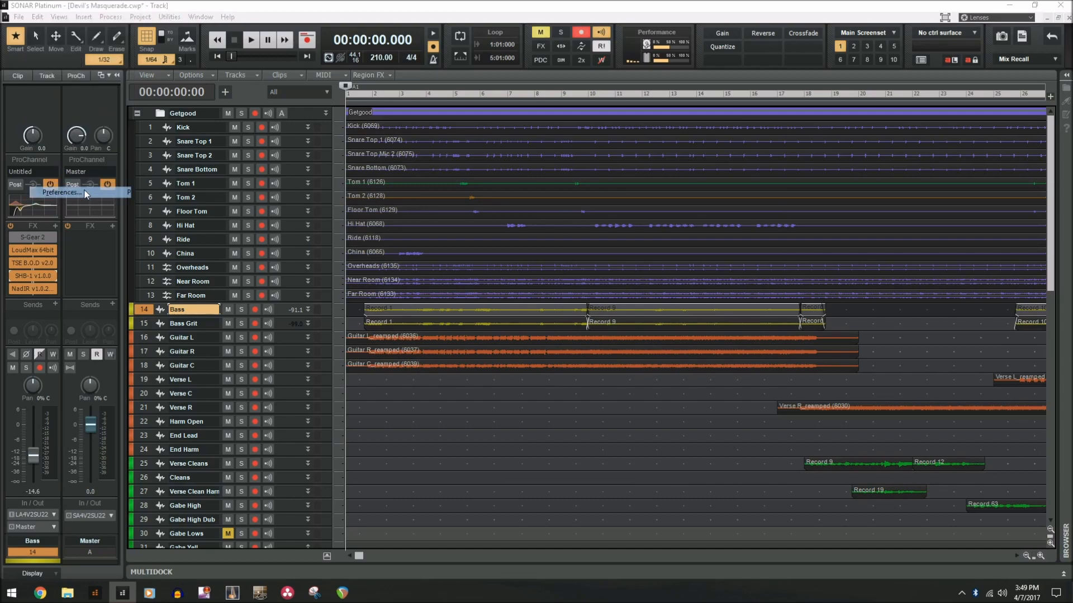
- Apply the plug-in preferences and reopen LoudMax 64bit from the Bass FX bin
click(60, 192)
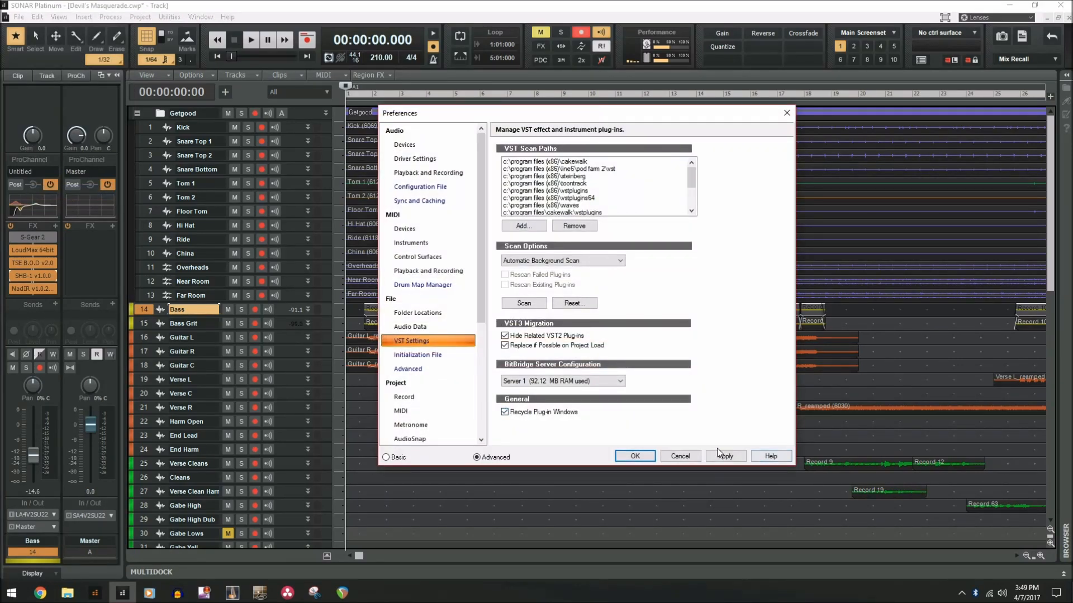
click(634, 456)
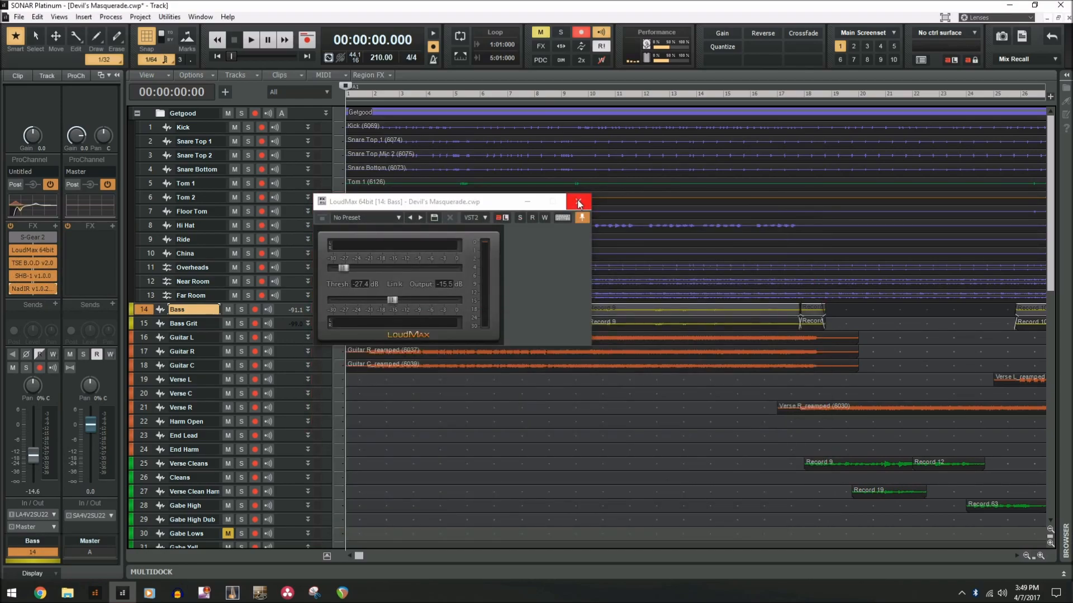
click(578, 201)
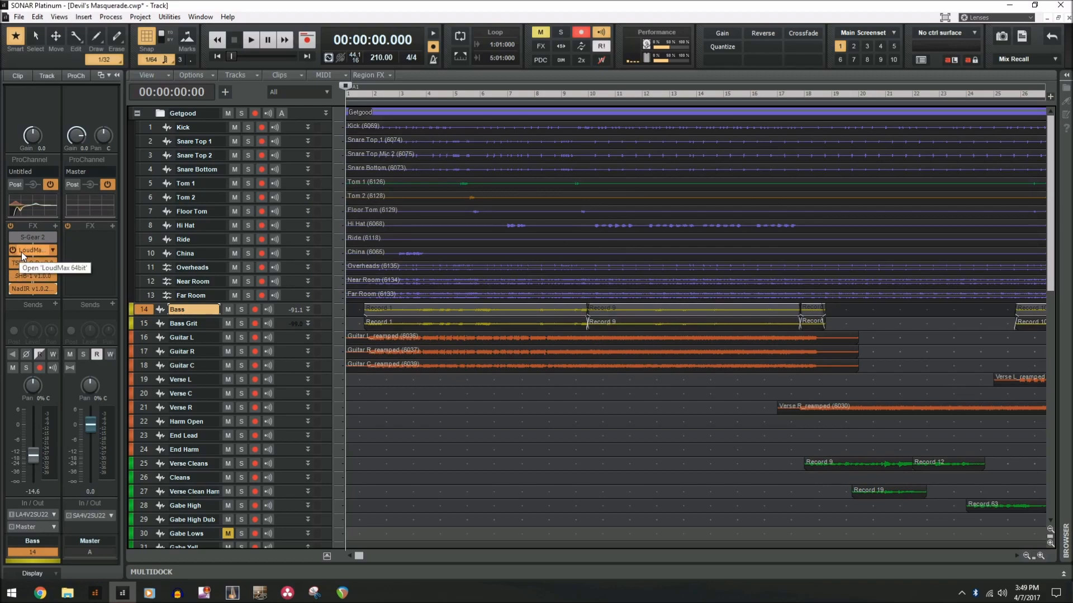
click(32, 250)
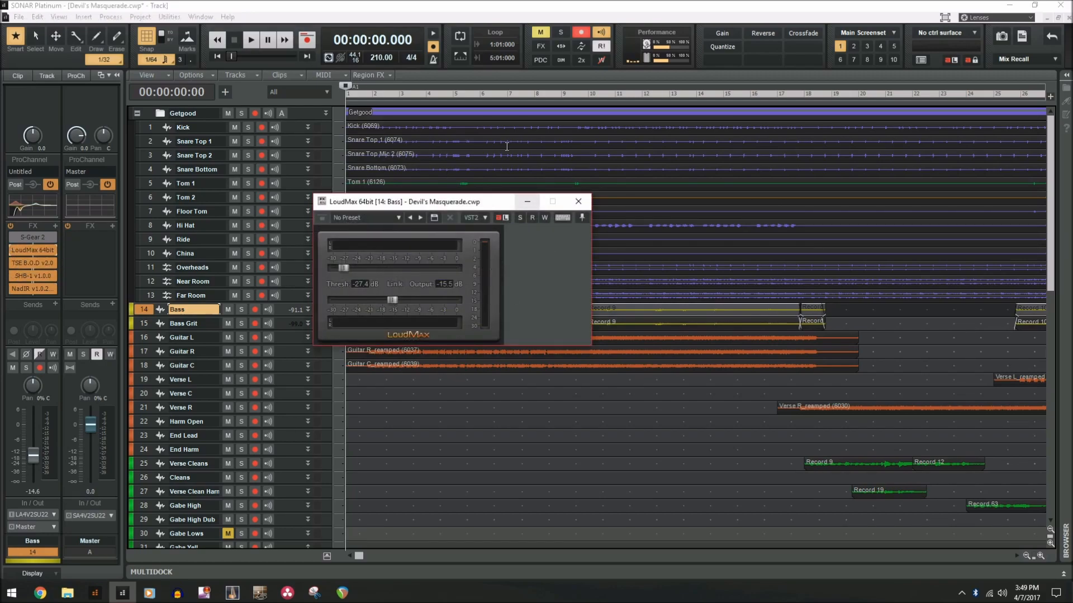
click(577, 201)
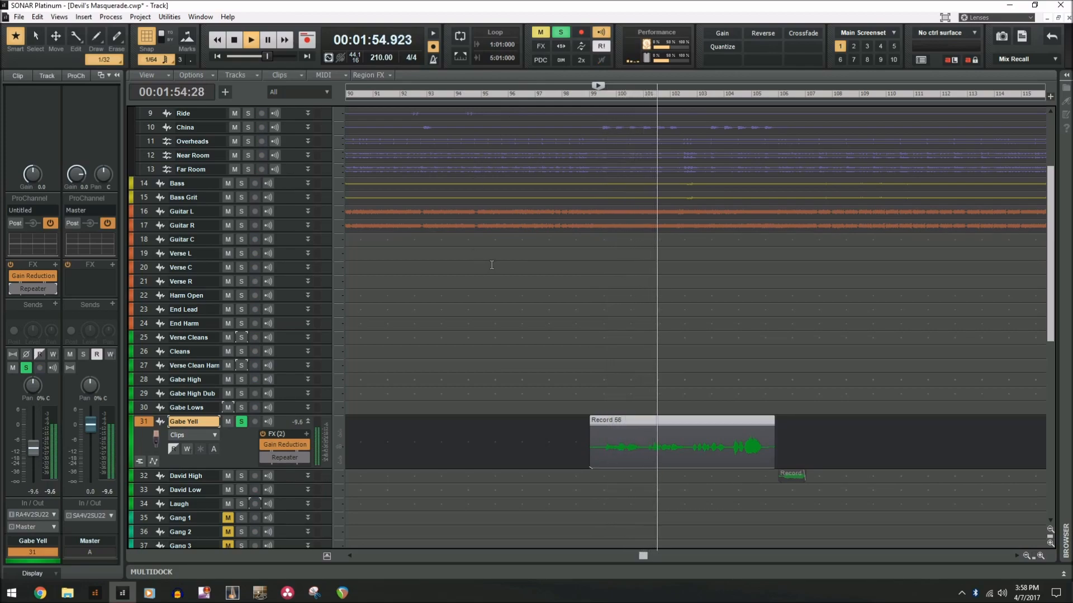
- Solo track 31, Gabe Yell, showing its Gain Reduction and Repeater effects
click(233, 39)
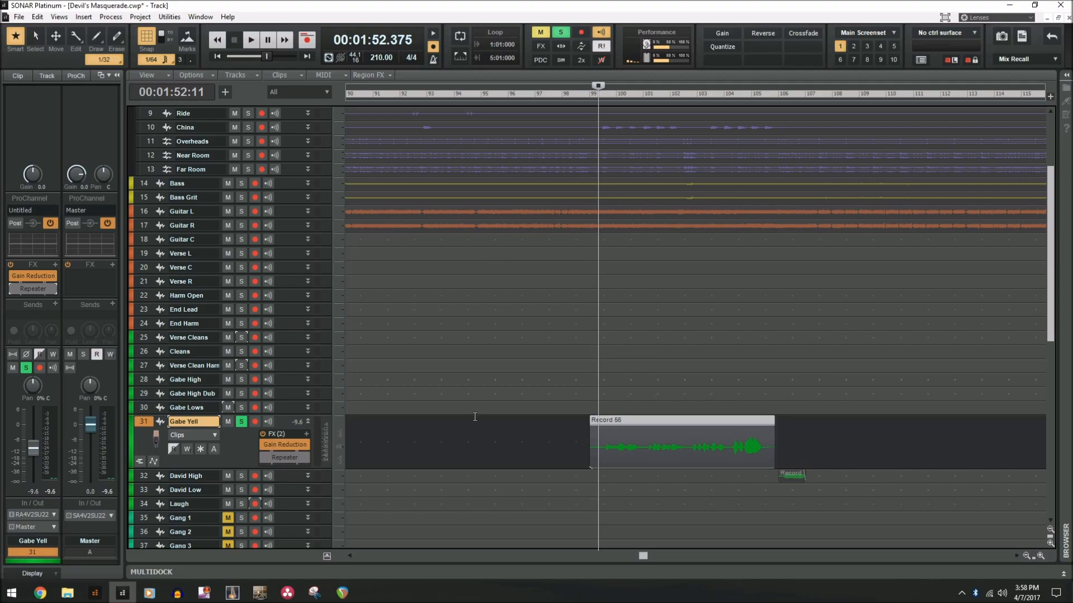
mouse_move(66, 316)
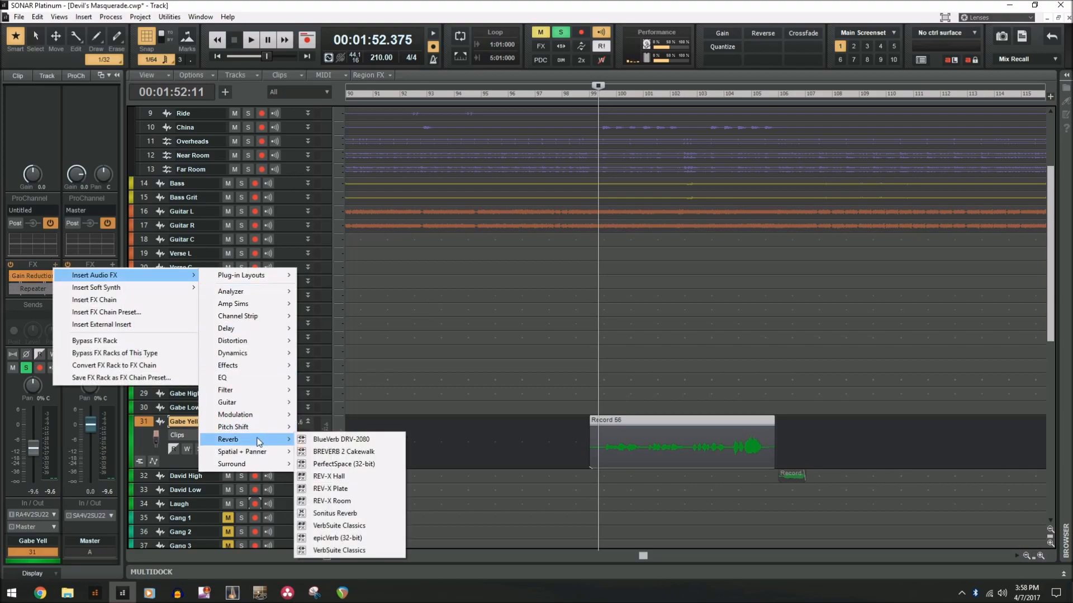
mouse_move(243, 451)
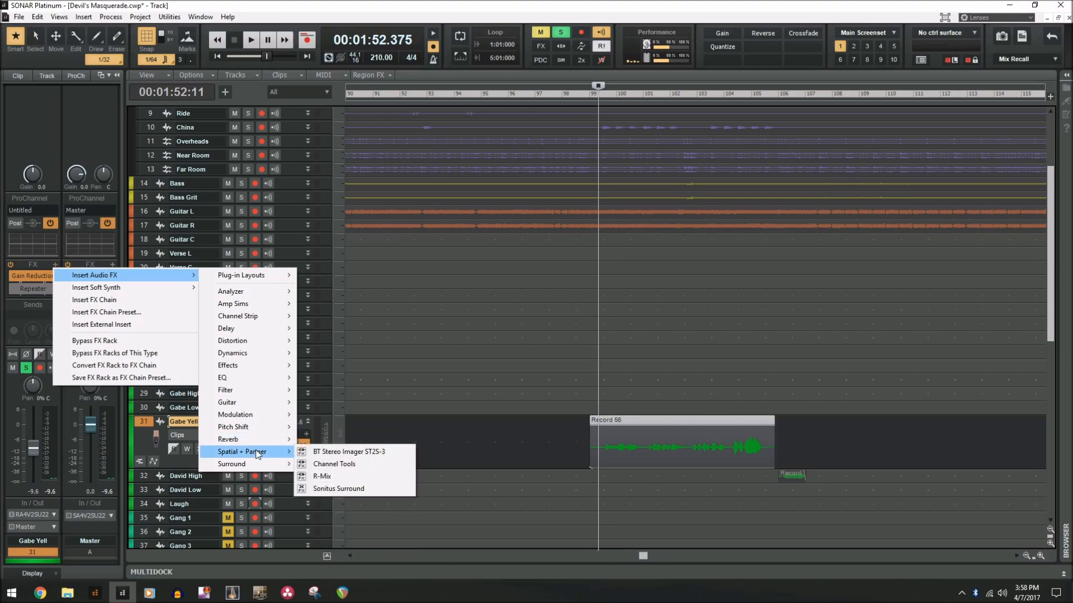
mouse_move(349, 452)
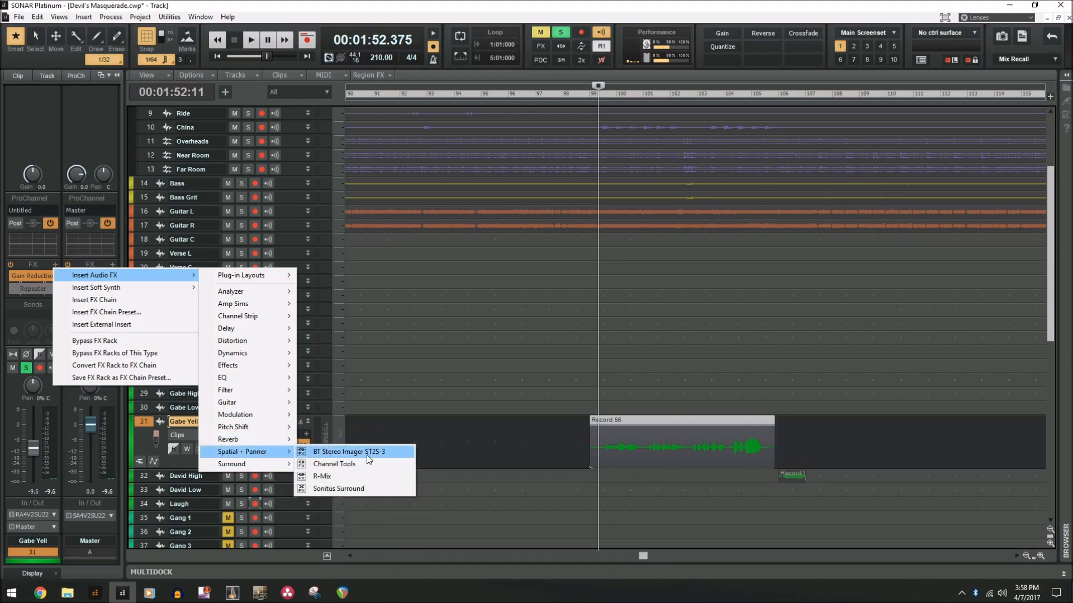
- Insert Channel Tools from Spatial + Panner into the Gabe Yell FX rack
click(334, 463)
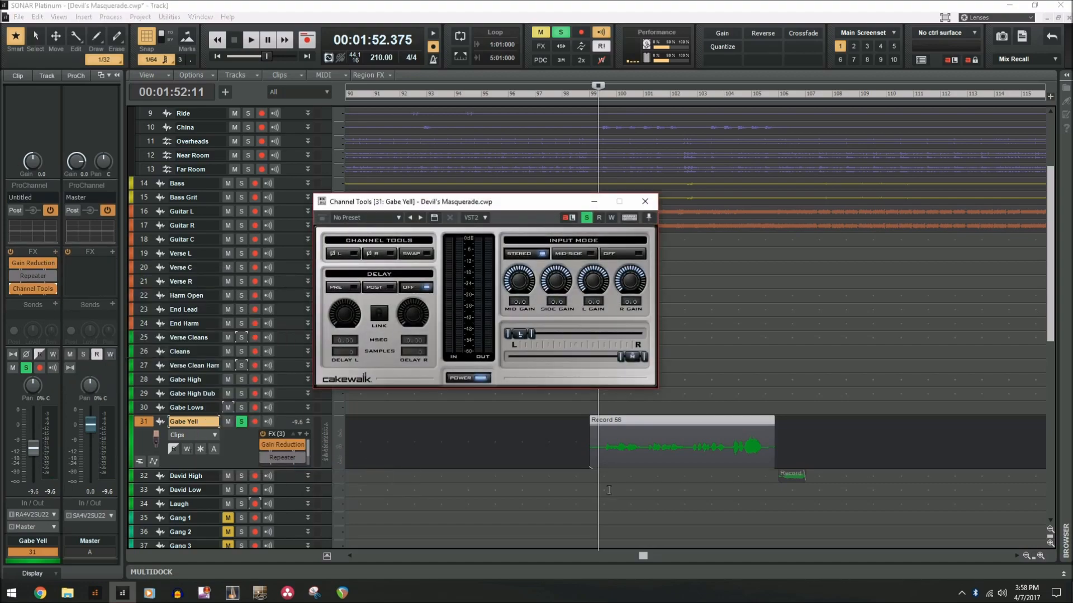
mouse_move(396, 219)
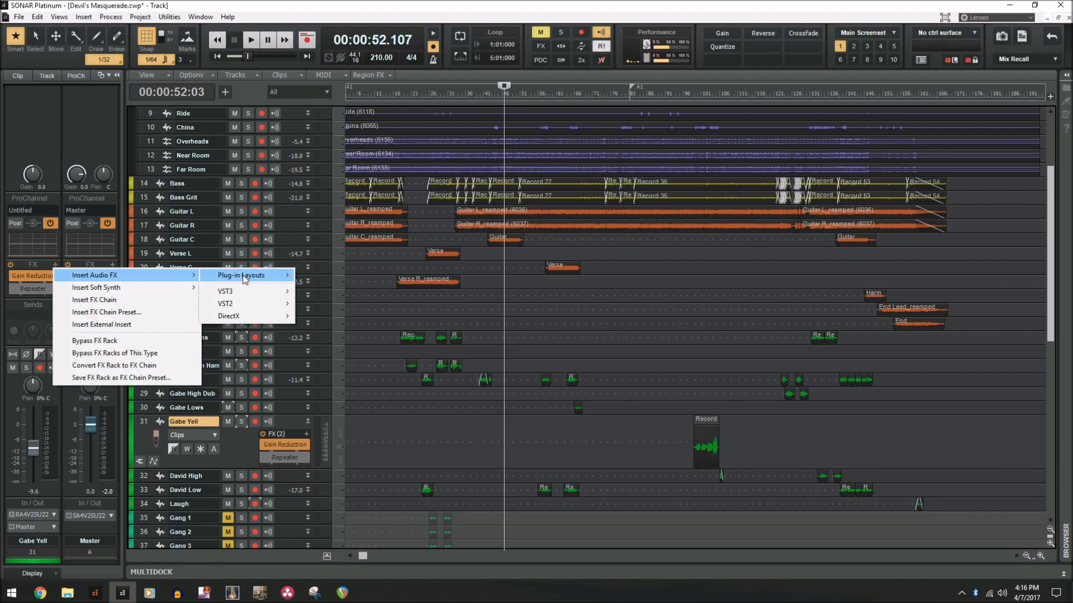
mouse_move(247, 275)
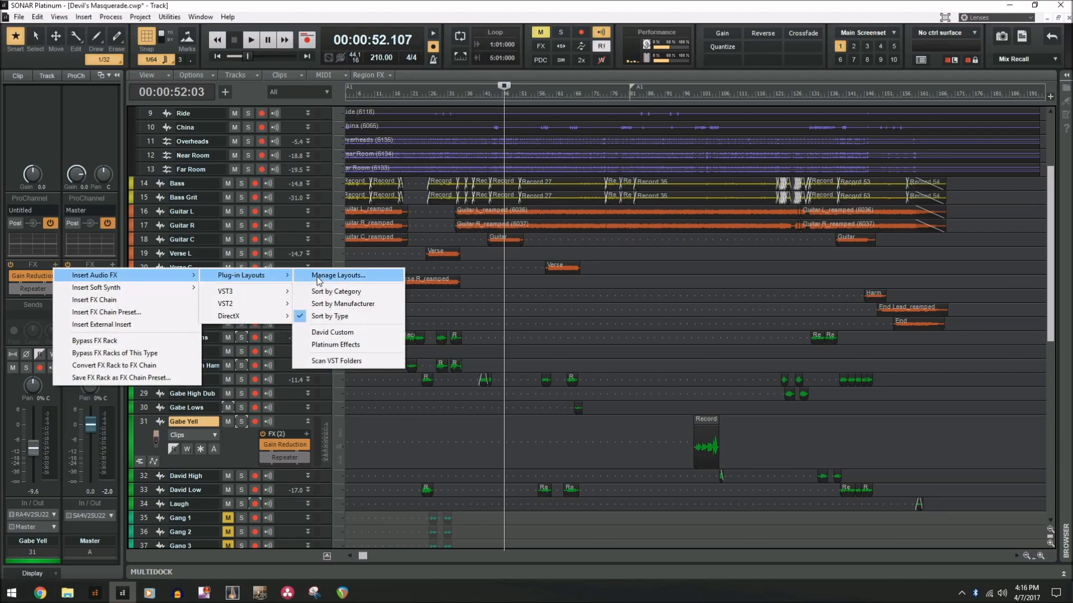
mouse_move(330, 316)
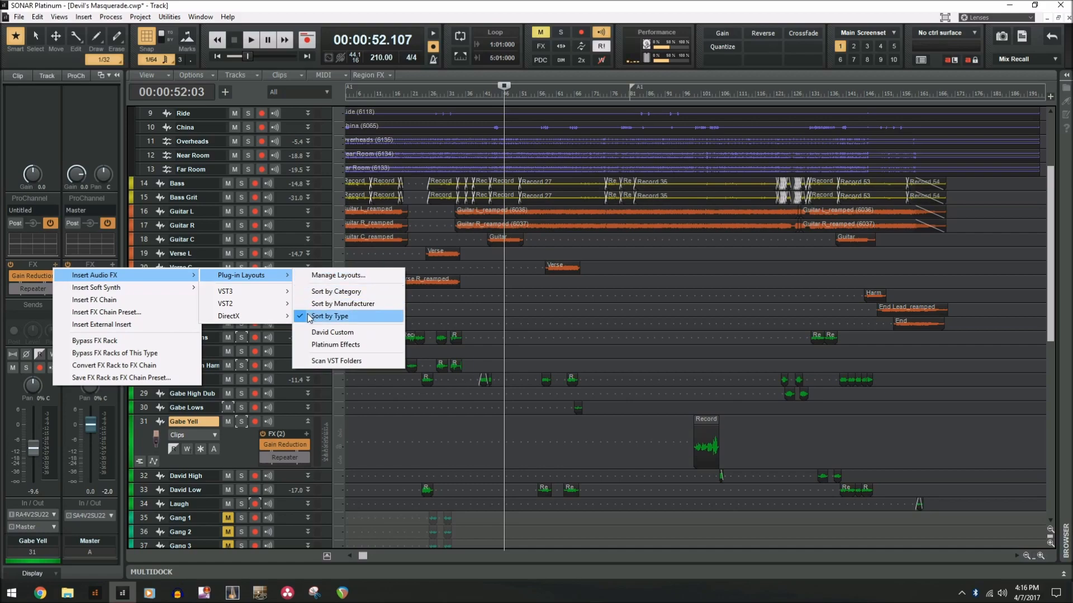
mouse_move(230, 315)
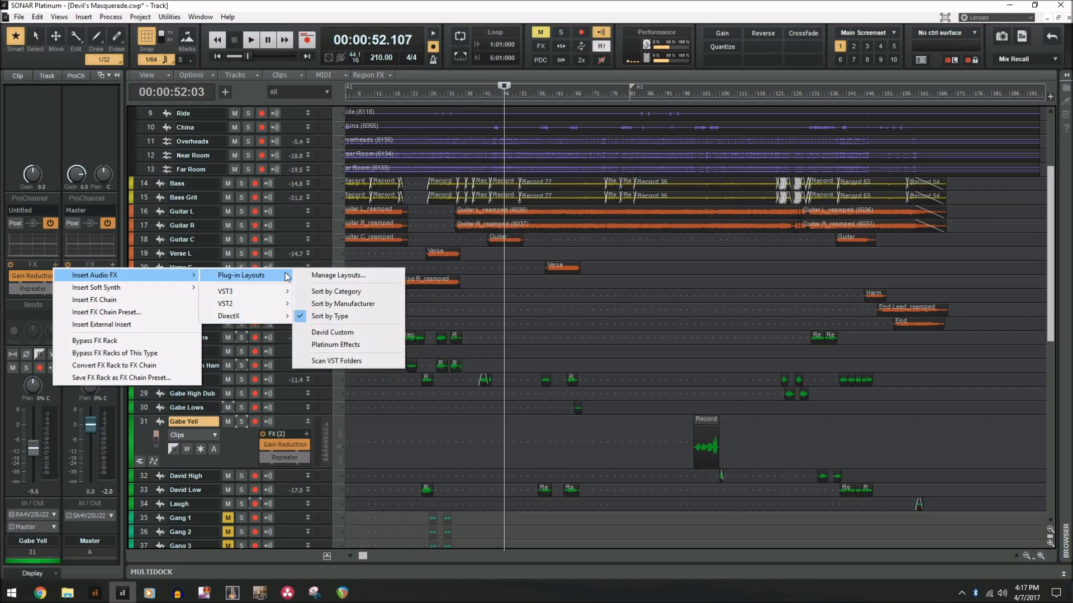
mouse_move(355, 304)
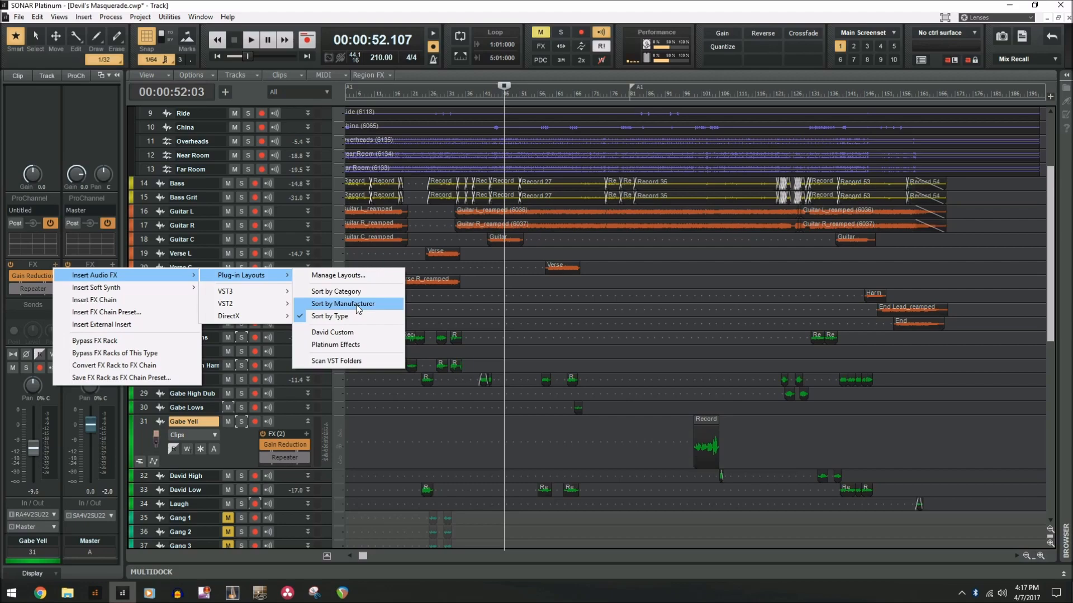
mouse_move(348, 290)
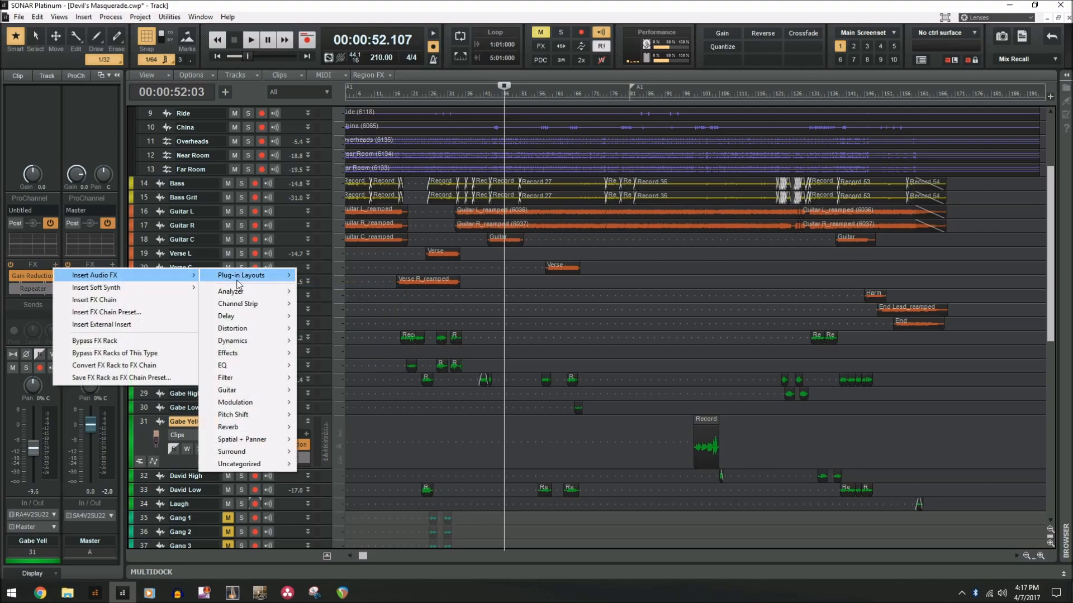
mouse_move(236, 316)
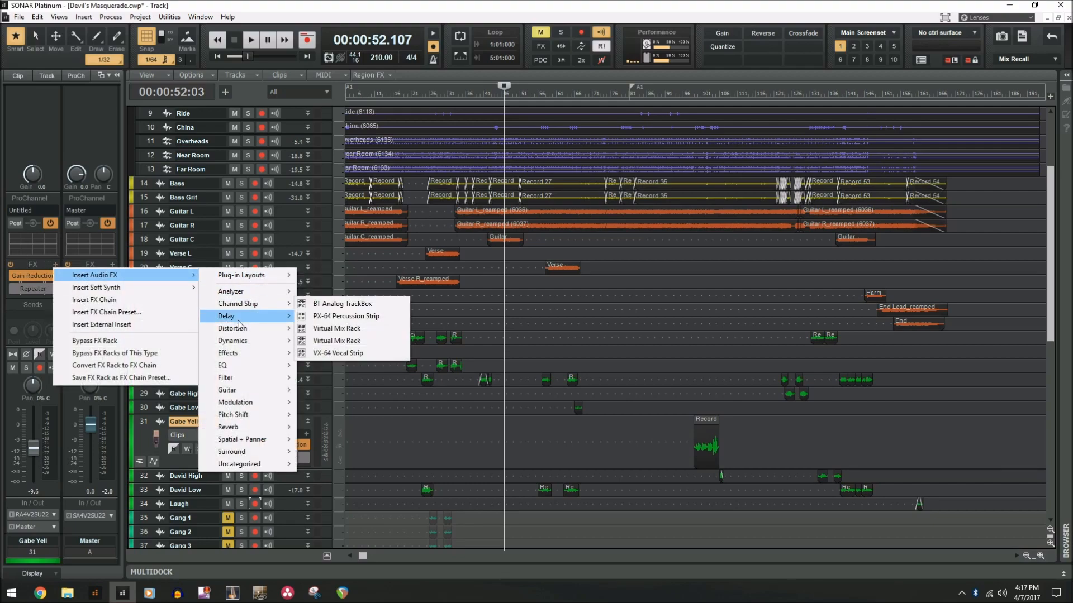
mouse_move(232, 341)
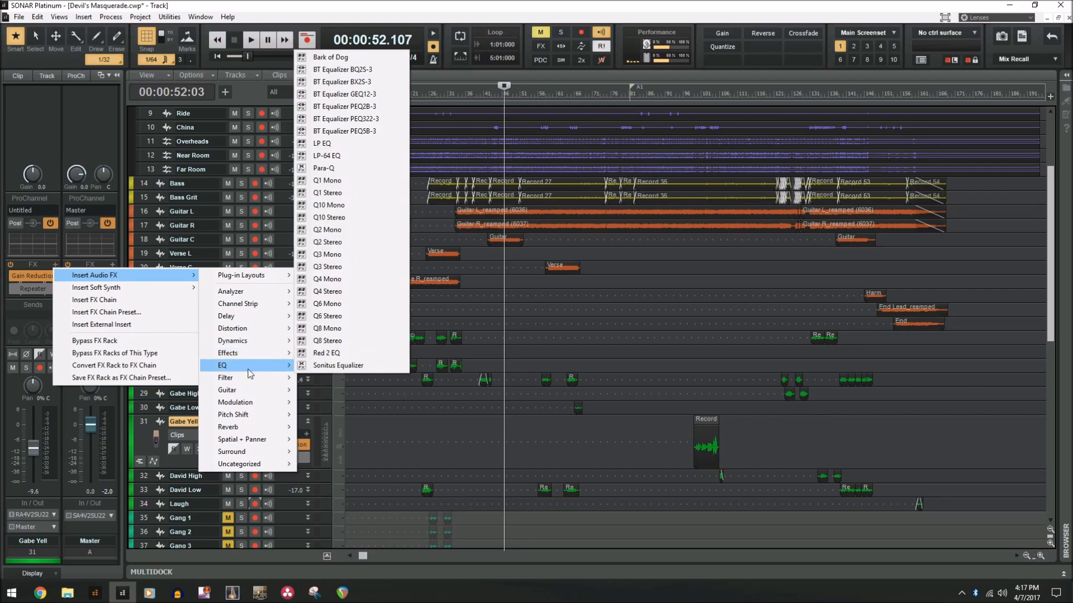
mouse_move(259, 304)
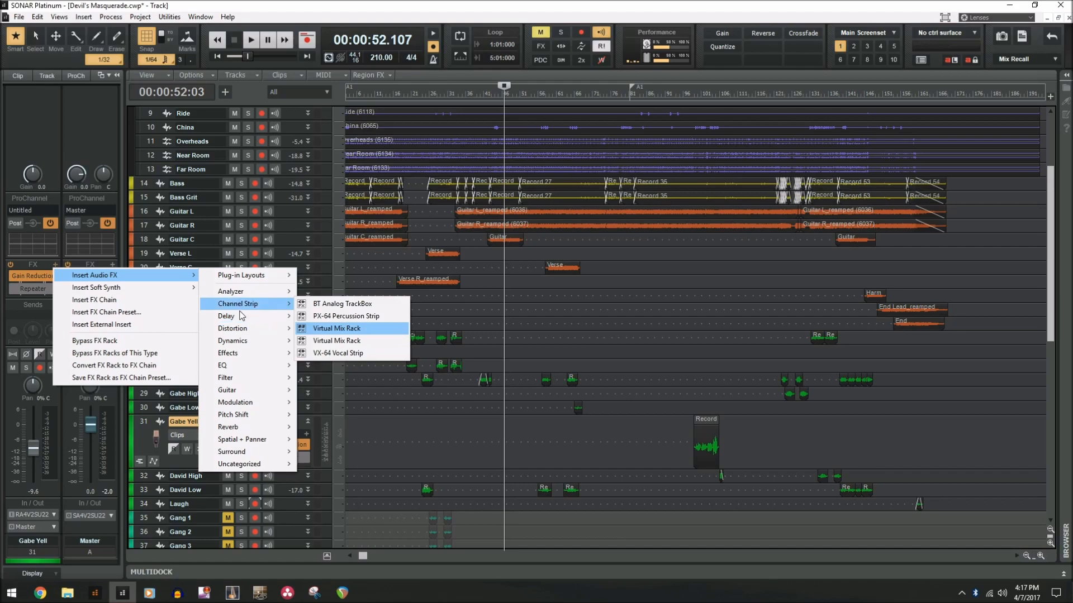
- Open the plug-in layout manager, expand Distortion and add a new folder
click(238, 464)
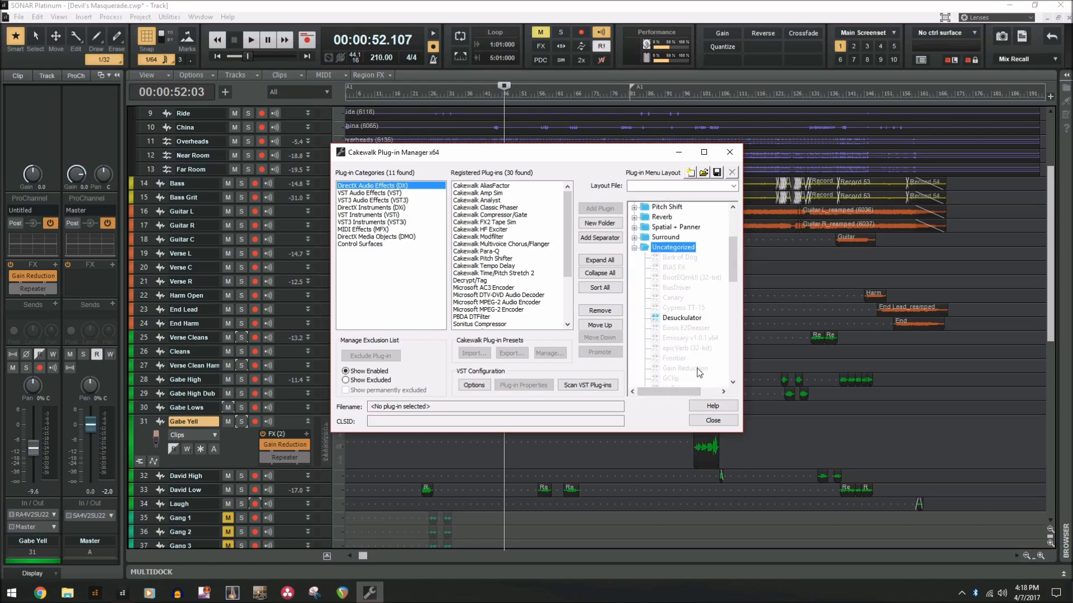
click(683, 368)
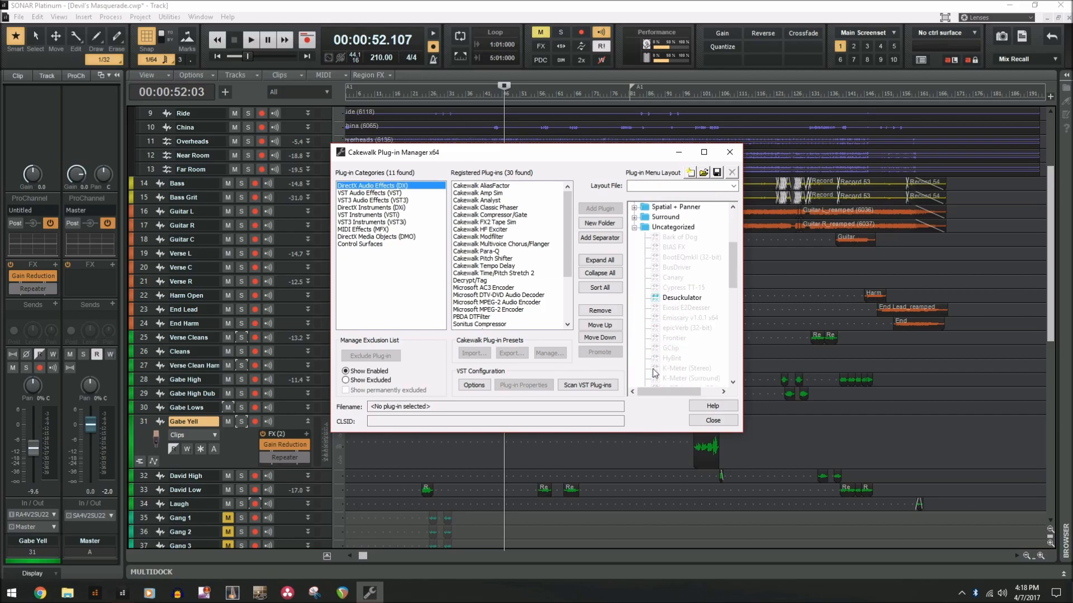
mouse_move(665, 357)
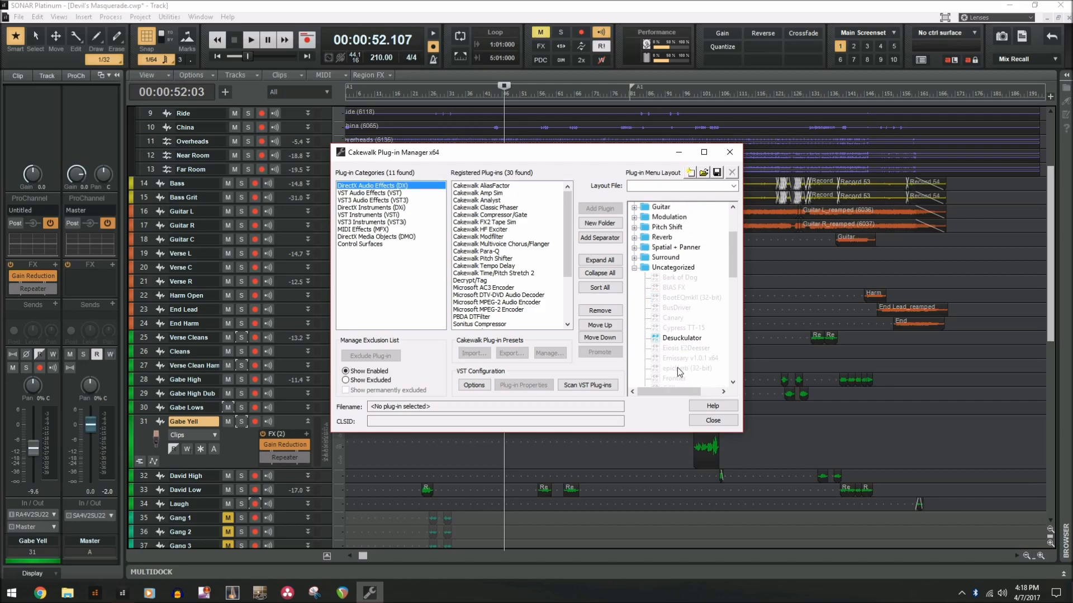
click(661, 238)
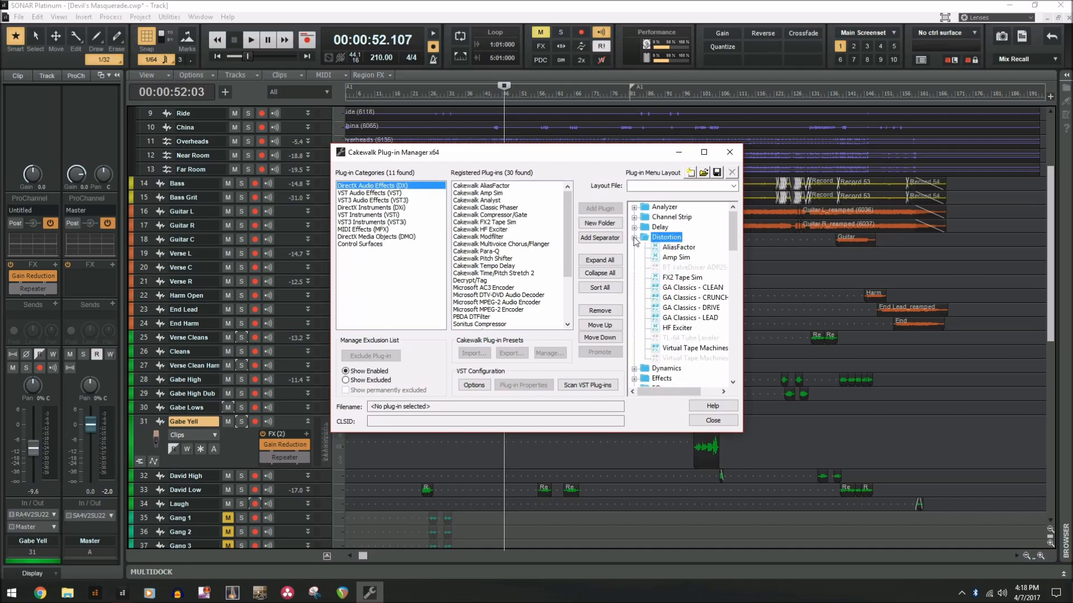
right_click(664, 237)
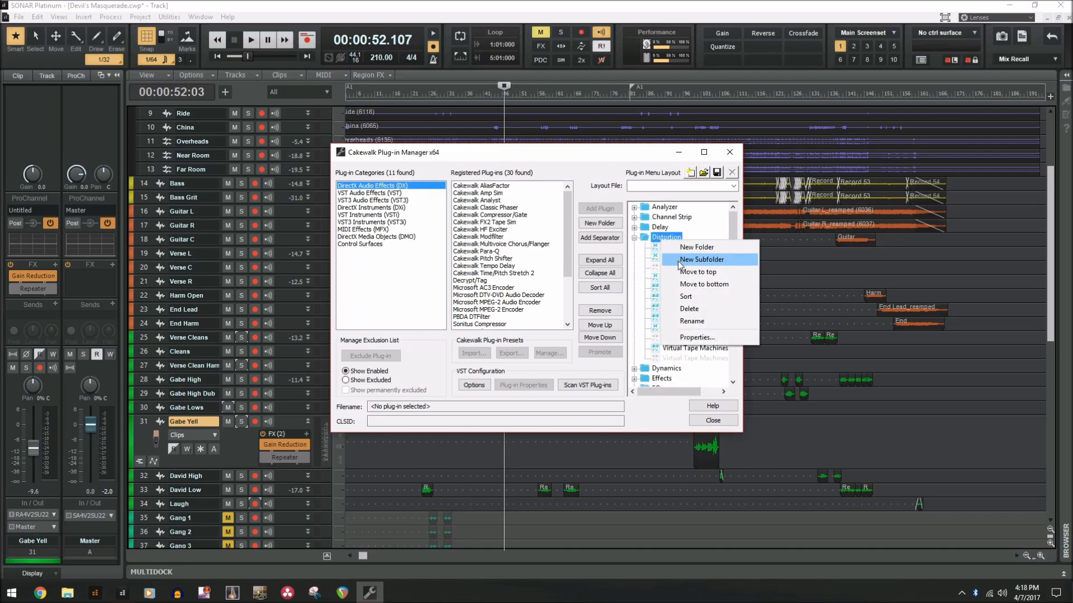
click(701, 260)
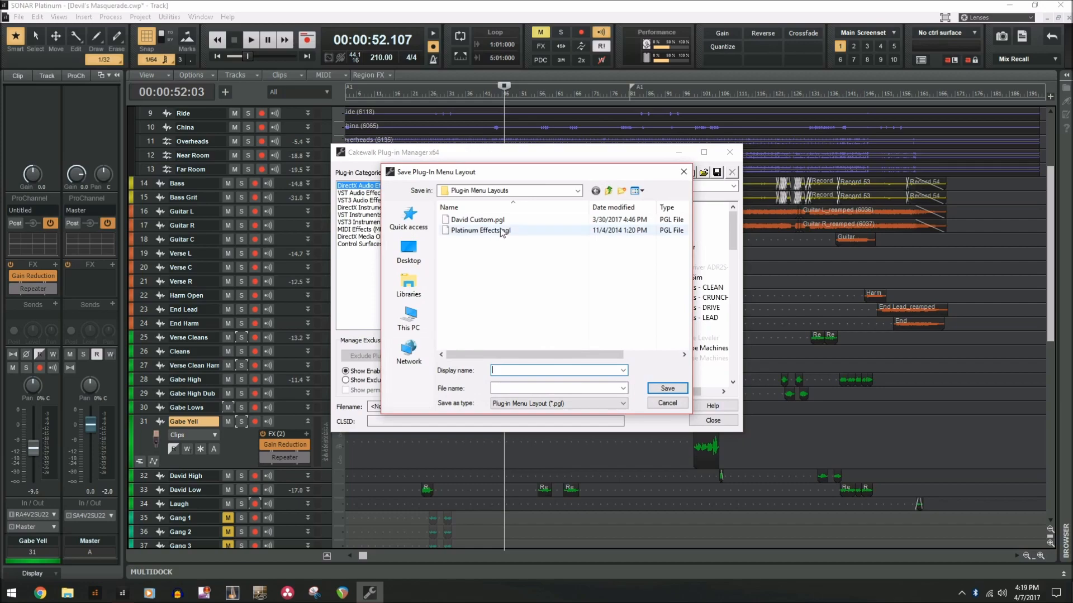
- Cancel the Save Plug-In Menu Layout dialog and close the Cakewalk Plug-in Manager
click(476, 219)
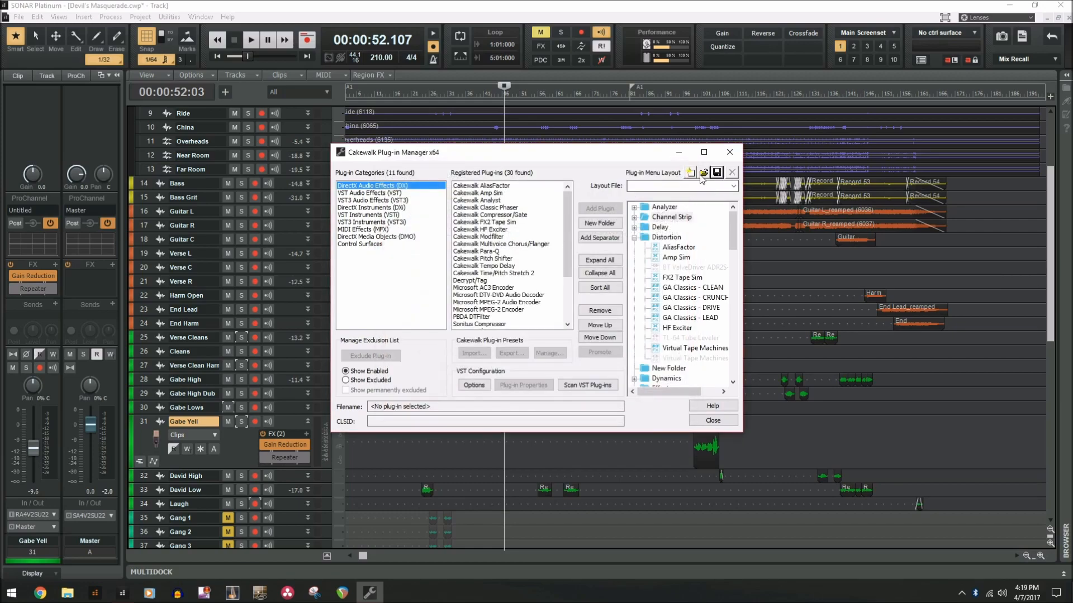
mouse_move(689, 172)
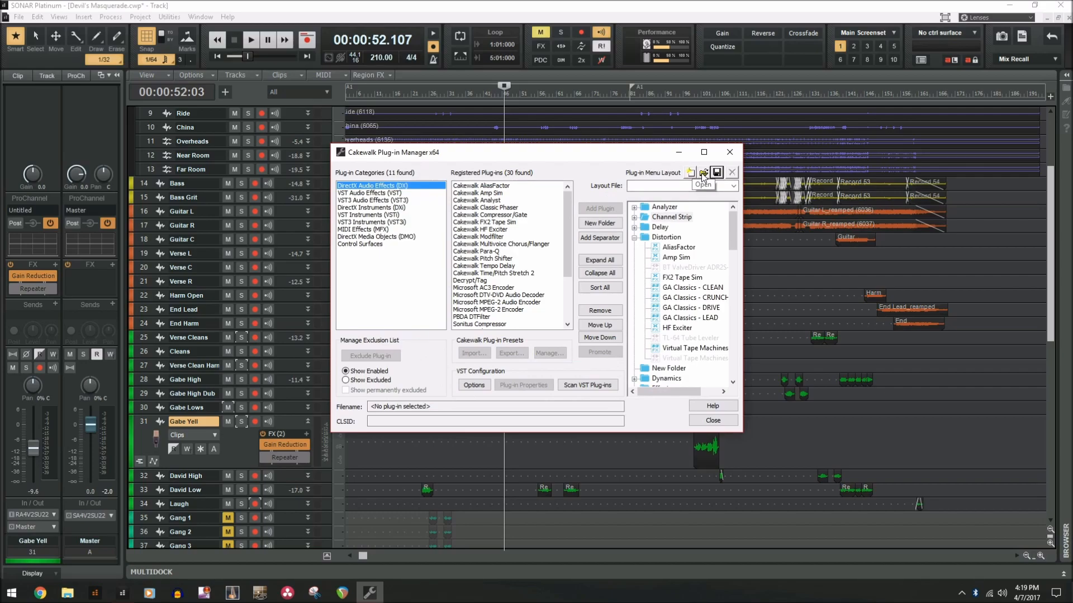
click(711, 420)
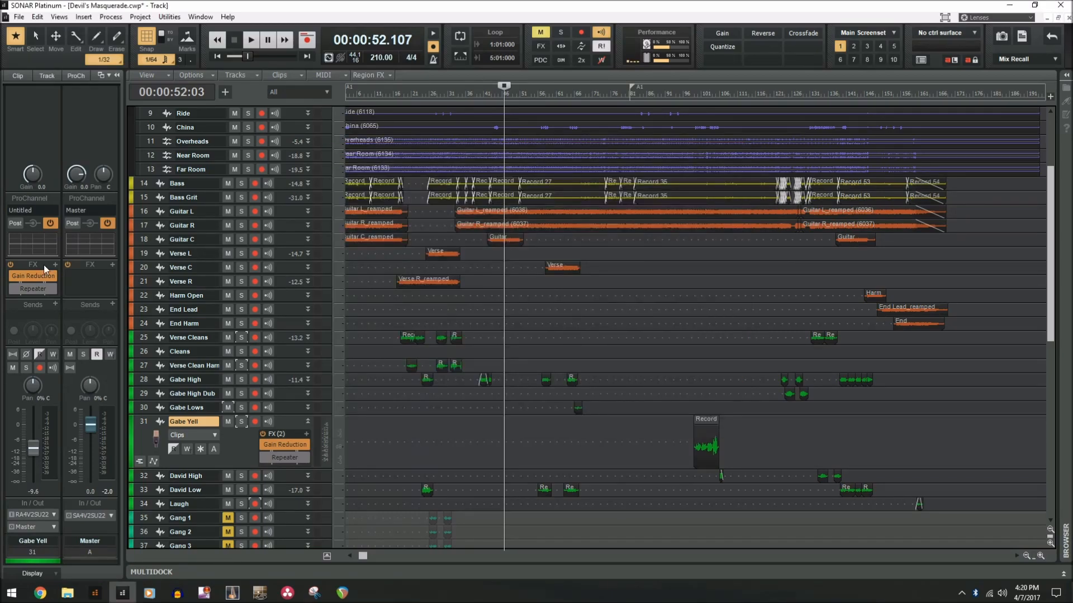
- Open the Insert Audio FX menu to view the Channel Strip category
click(33, 265)
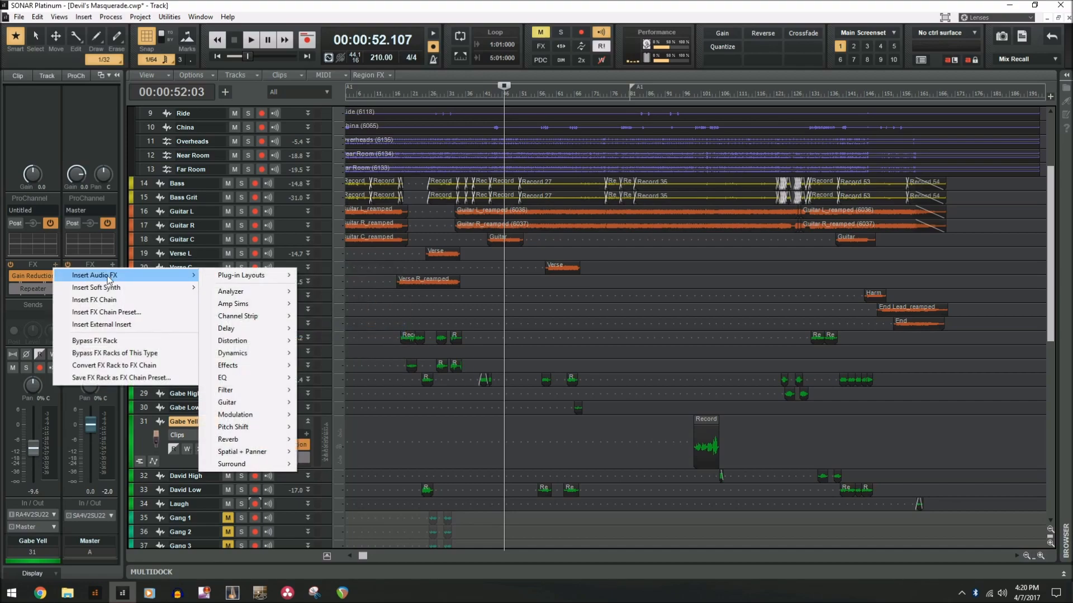
mouse_move(227, 402)
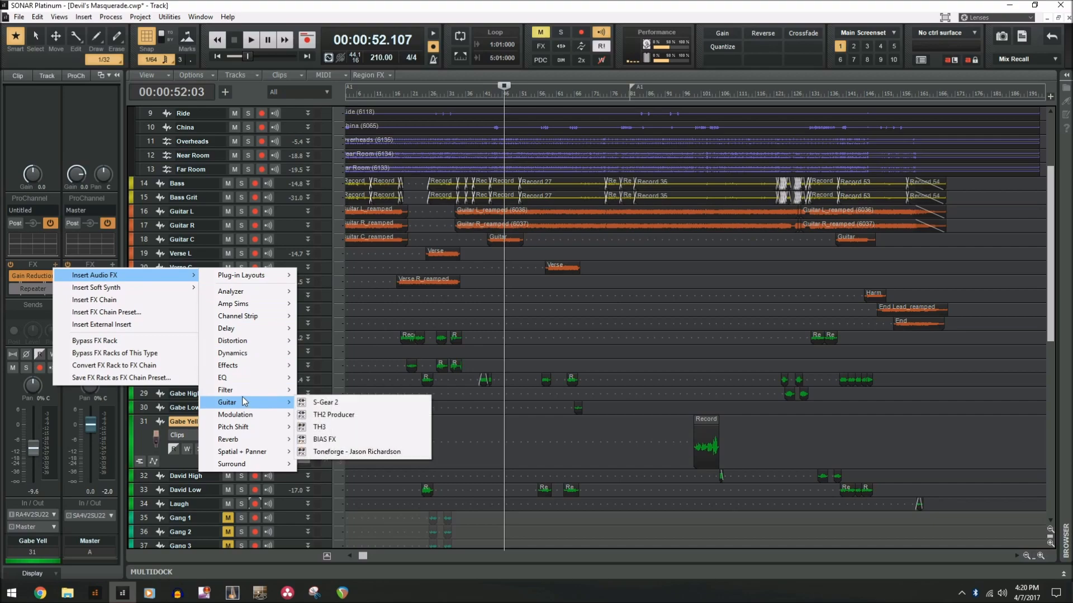
mouse_move(246, 390)
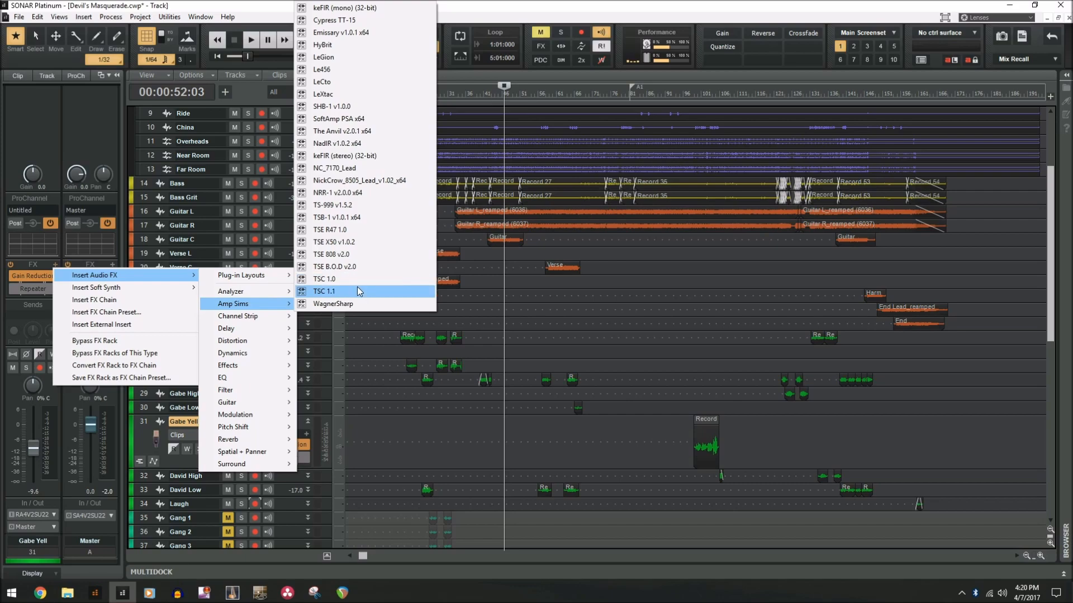
mouse_move(334, 304)
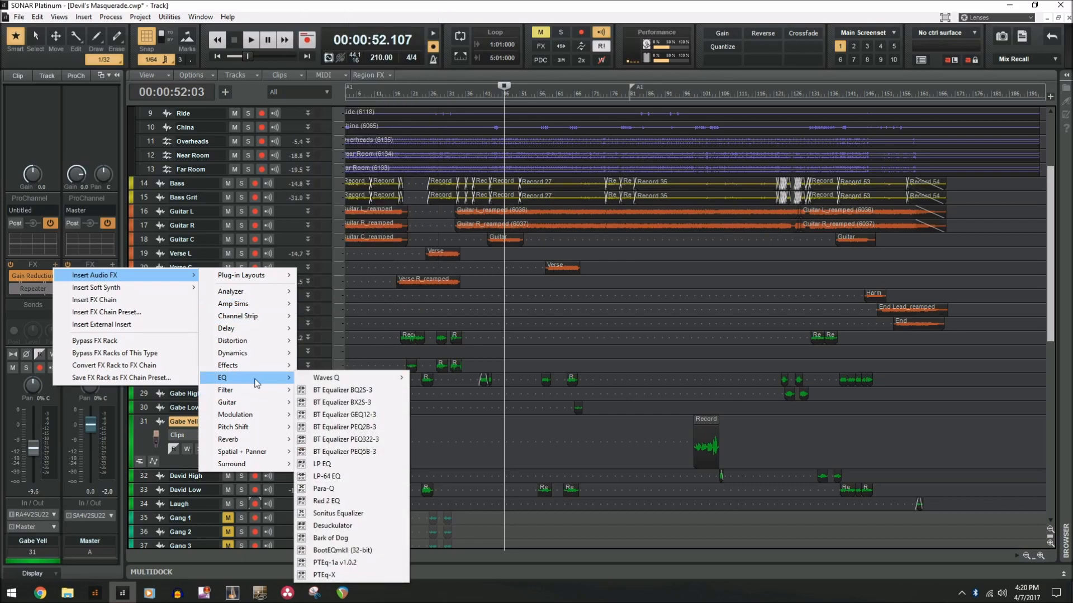
mouse_move(326, 378)
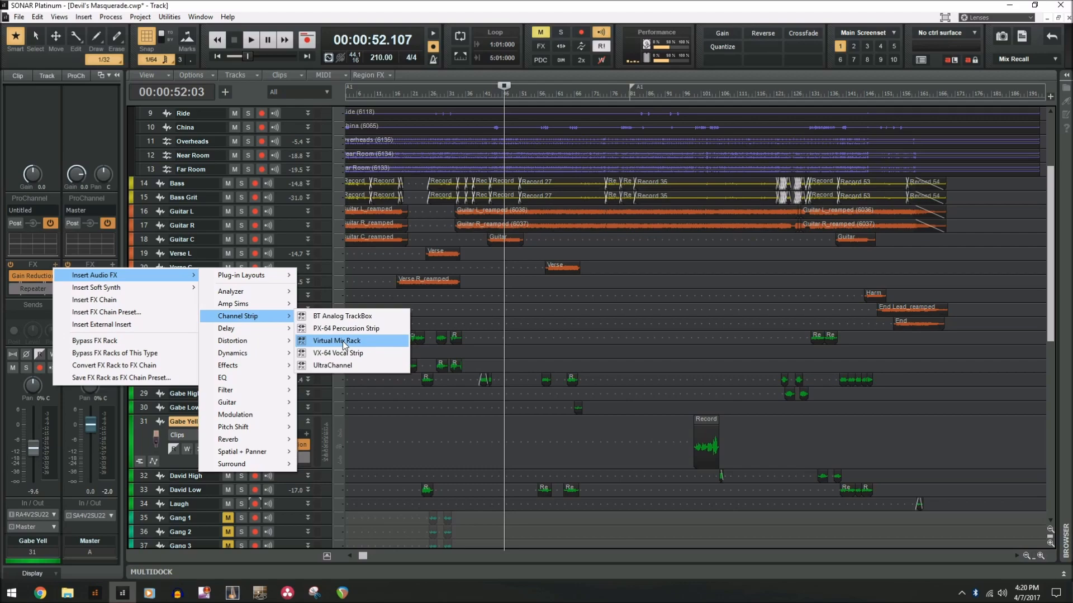
mouse_move(225, 328)
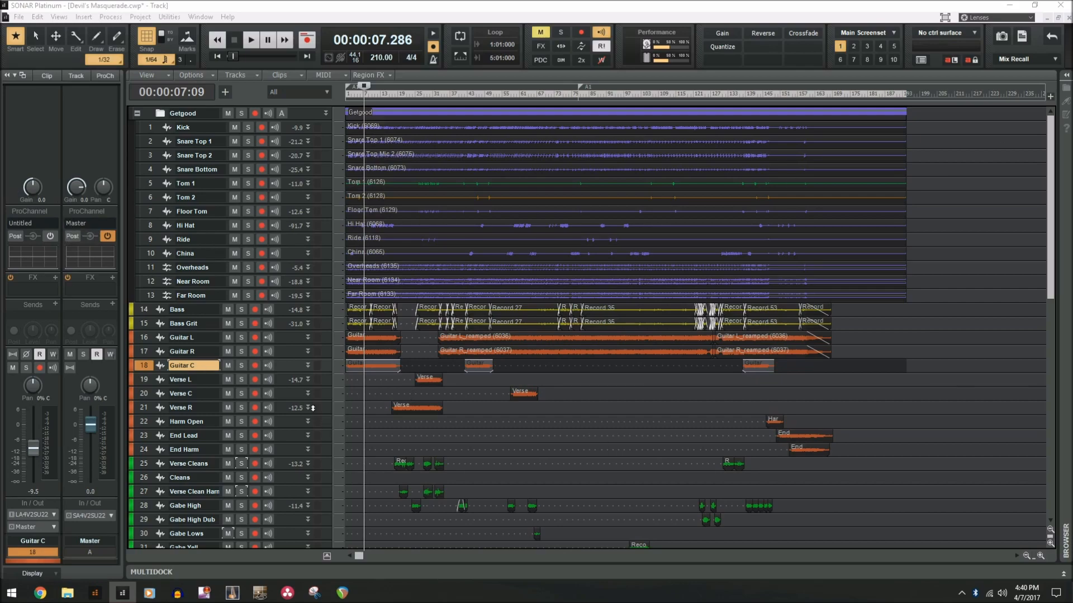
mouse_move(52, 354)
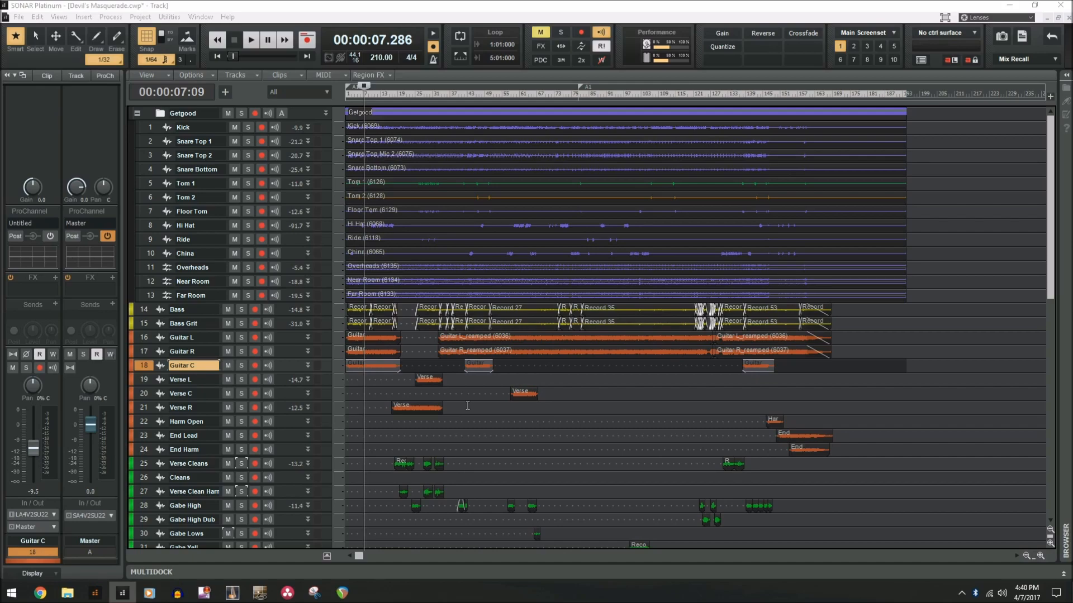
mouse_move(612, 427)
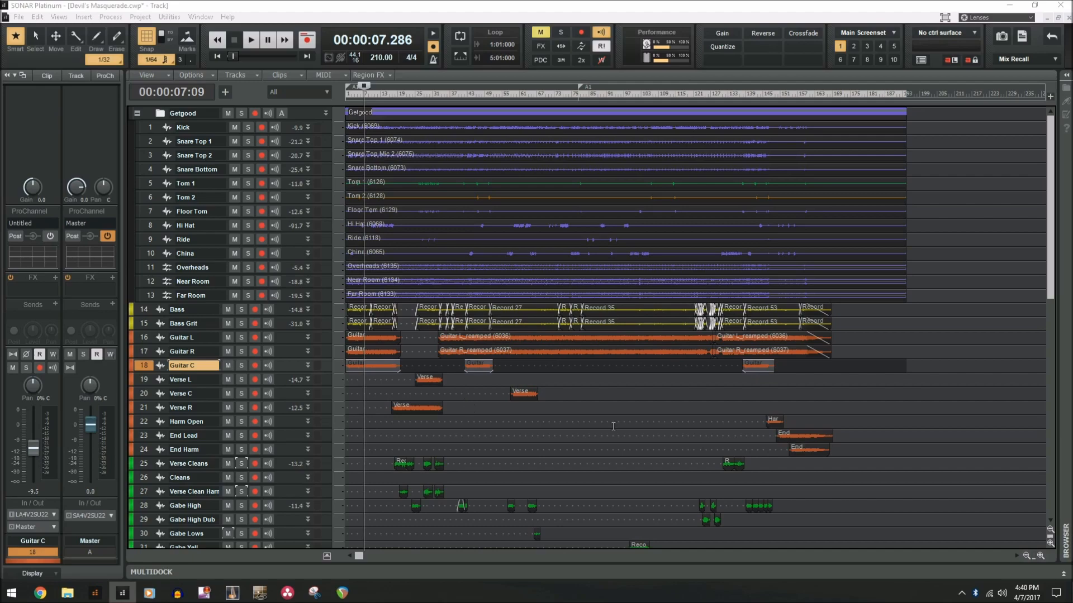
mouse_move(779, 78)
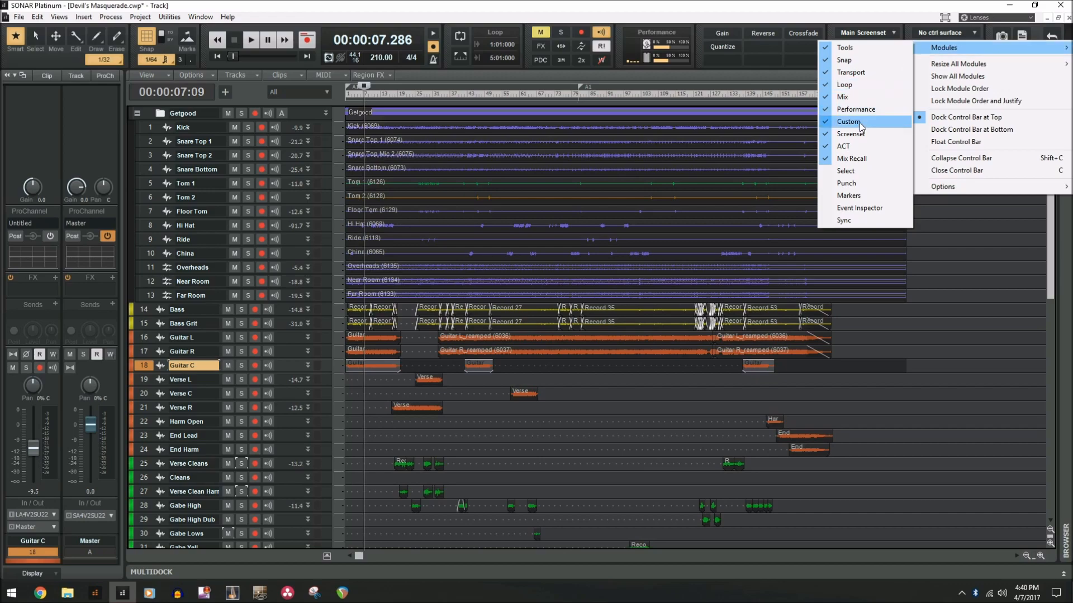
mouse_move(943, 46)
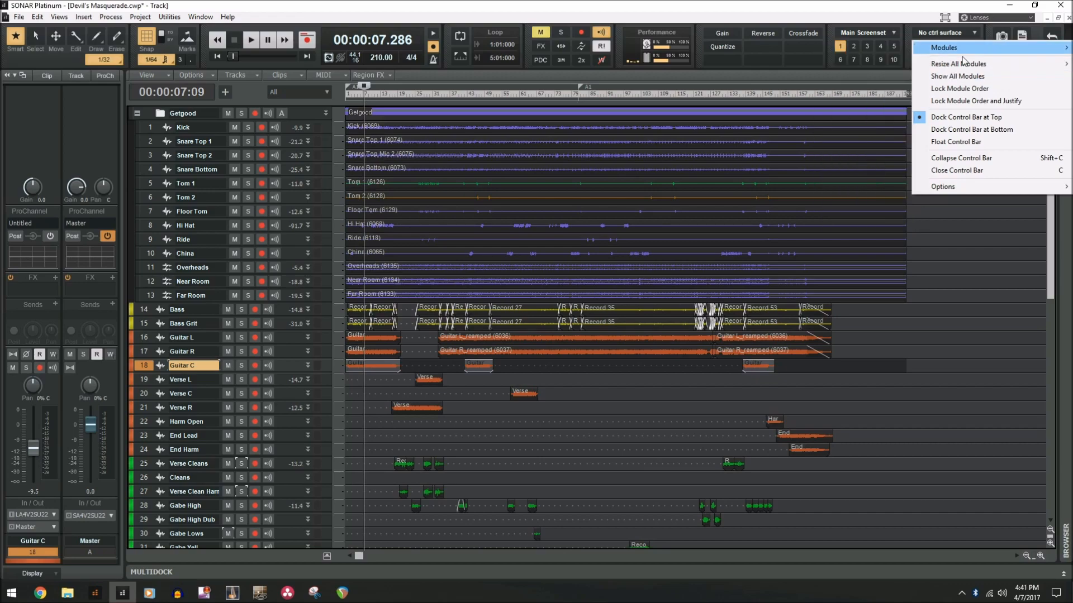
click(59, 17)
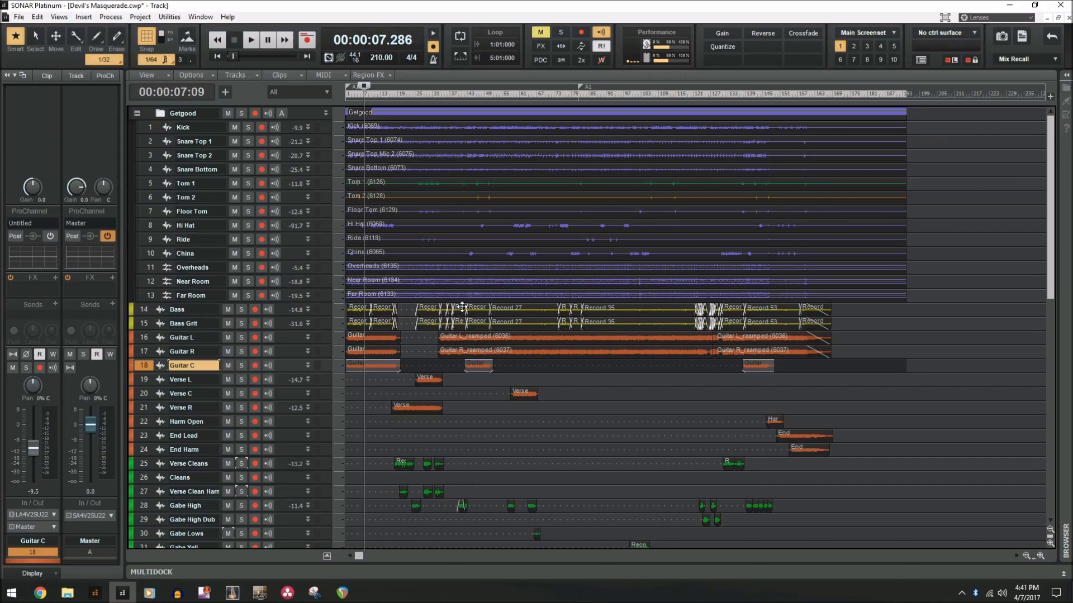
- Choose Console | Timeline (screenset 7) from the Screenset dropdown to show the mixer
click(864, 32)
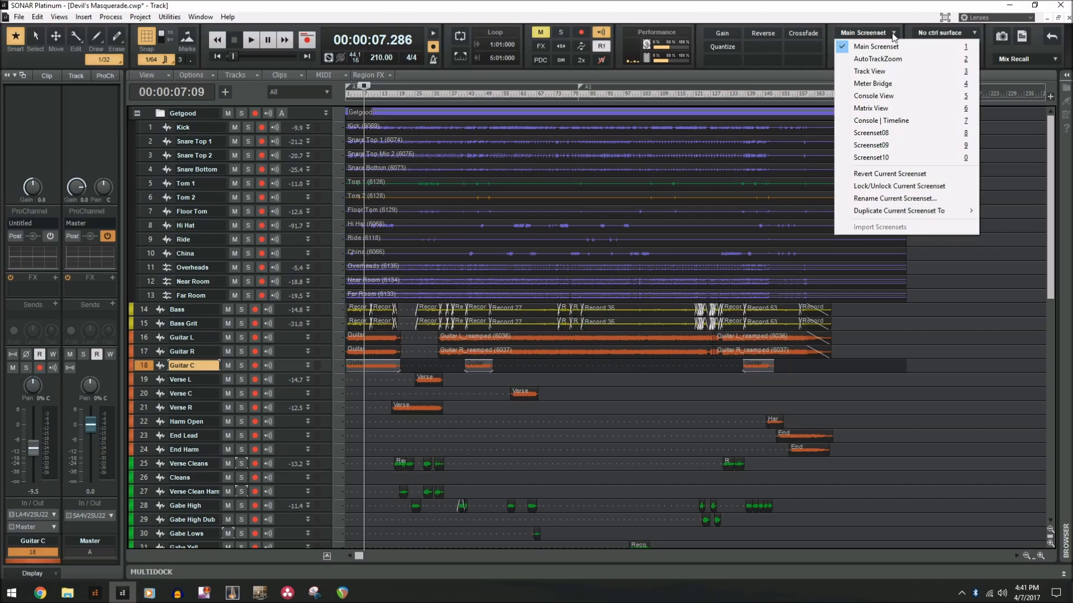
click(880, 121)
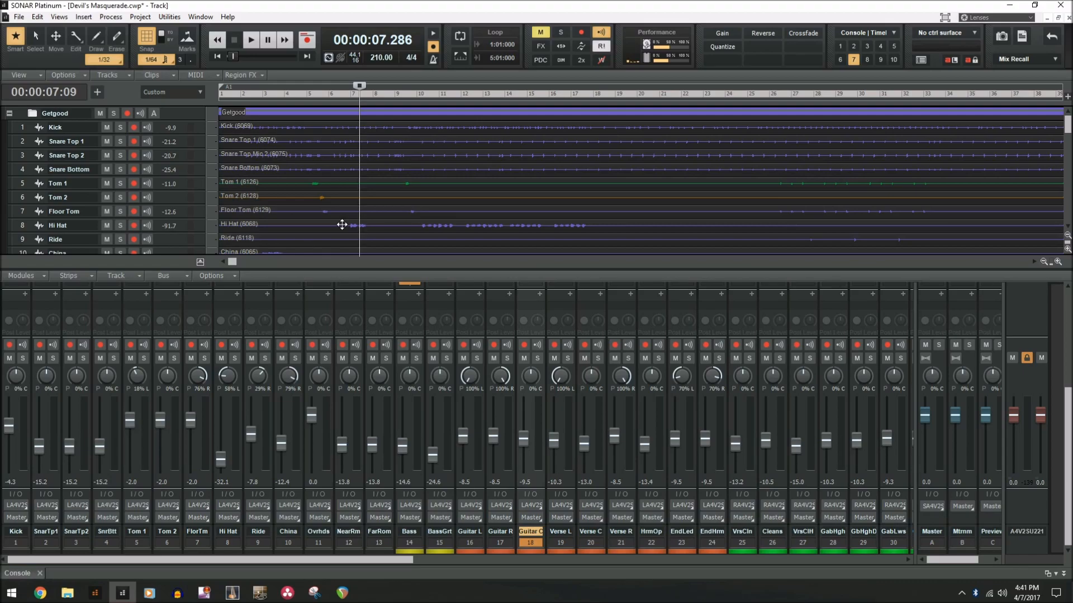
scroll(down, 3)
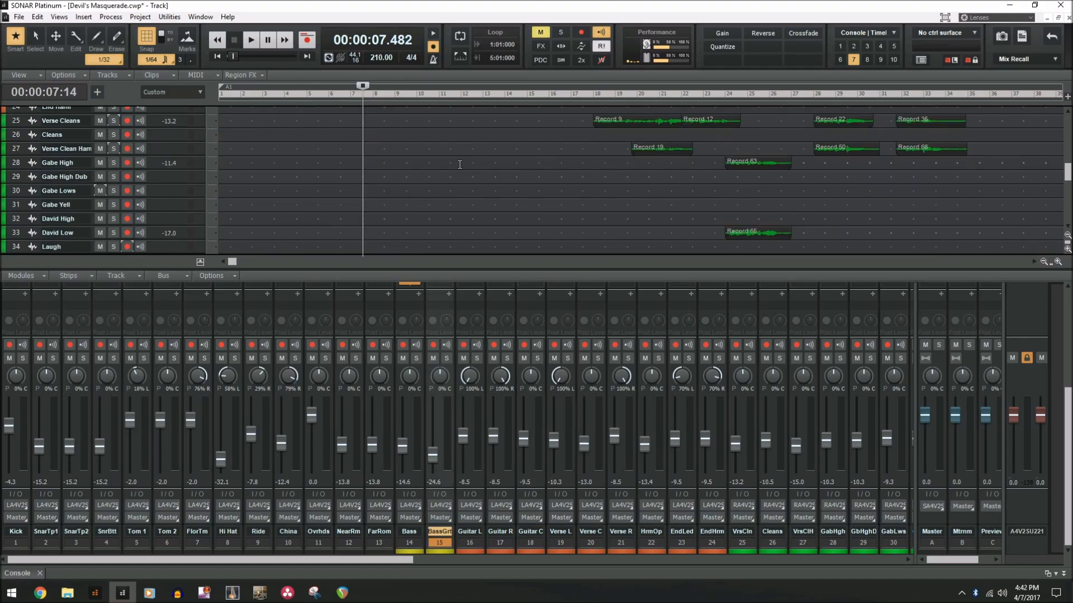
click(893, 32)
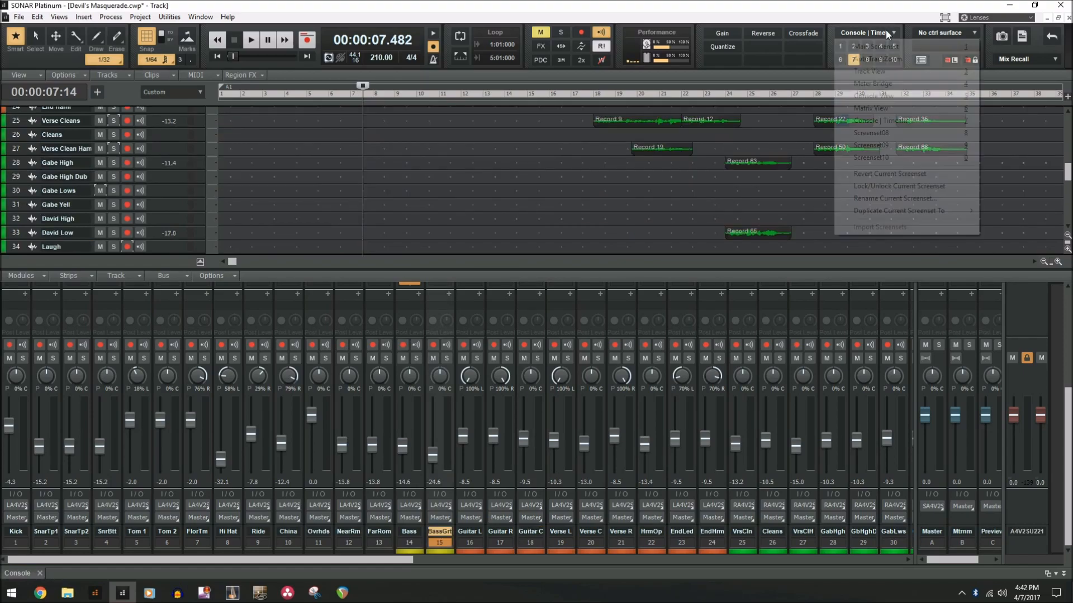
- Choose AutoTrackZoom, toggle to Main Screenset, then return to AutoTrackZoom
click(881, 120)
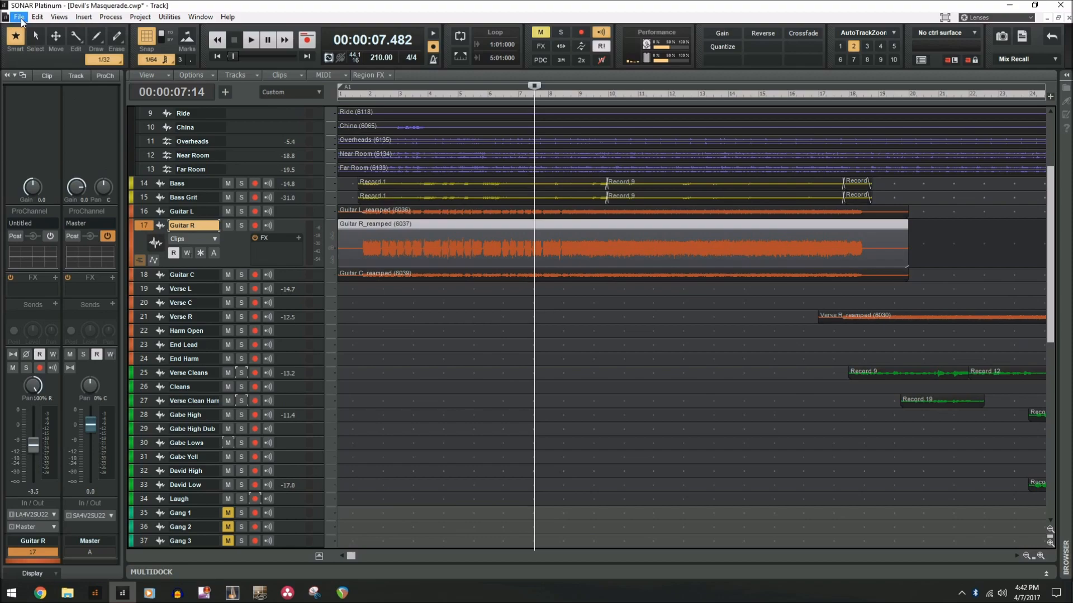
click(58, 17)
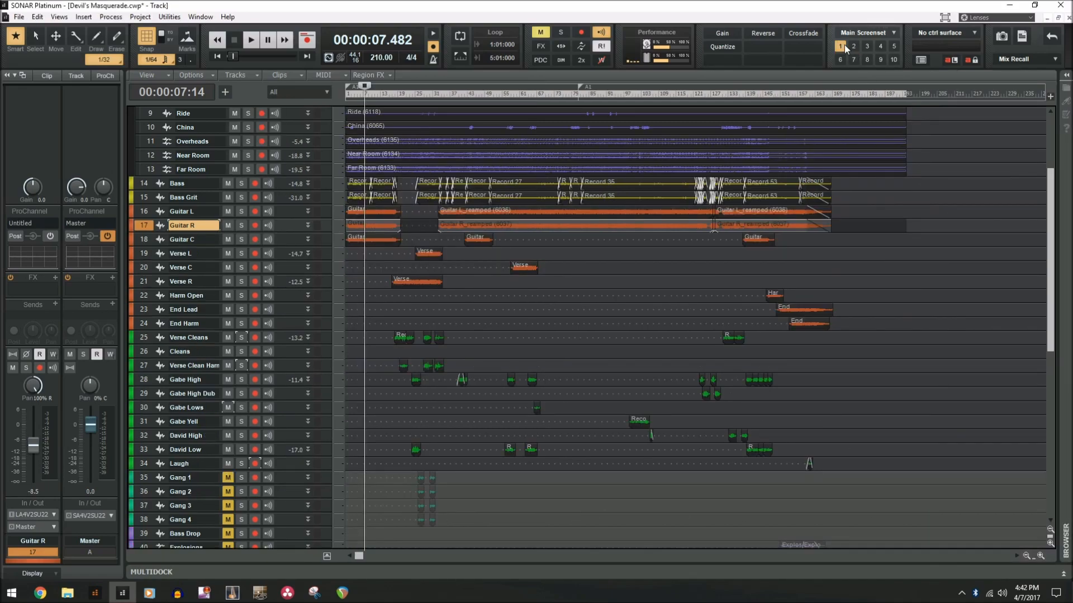
click(852, 46)
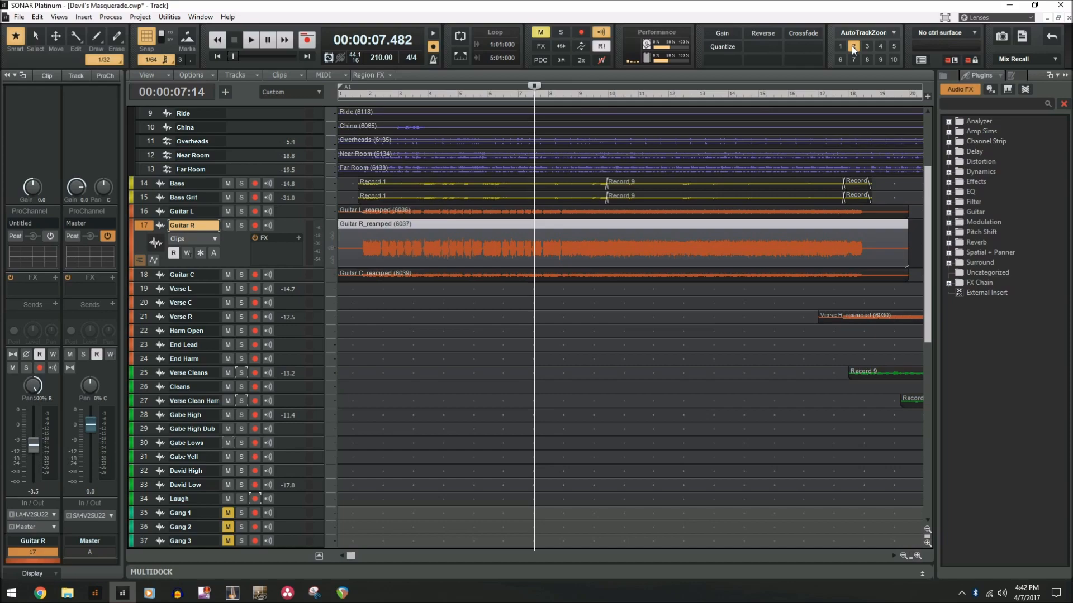
mouse_move(894, 37)
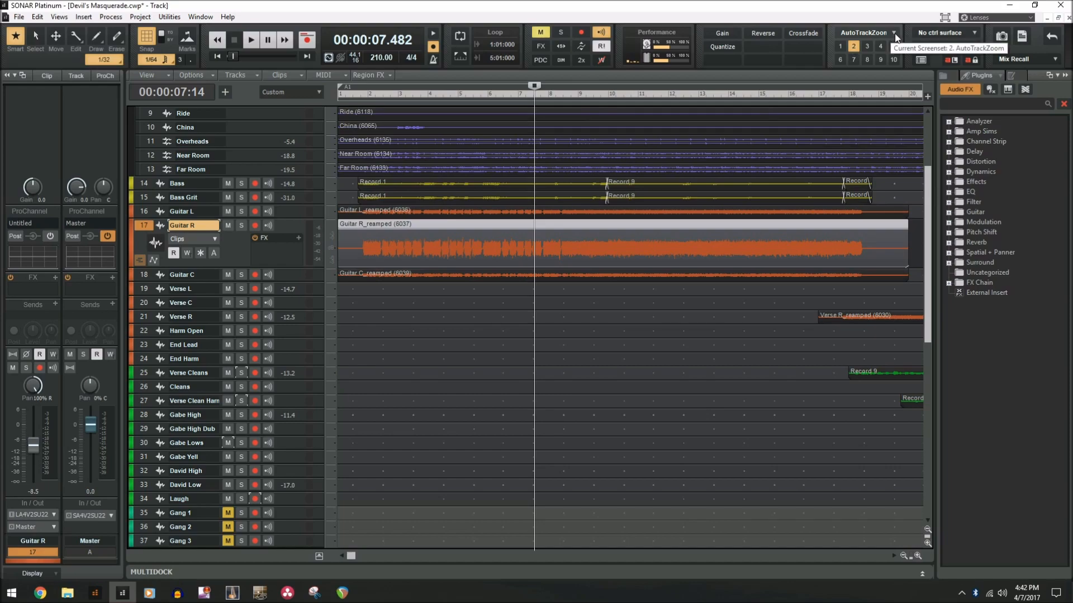
- Choose Revert Current Screenset from the Screenset dropdown to close the plug-in browser
click(894, 32)
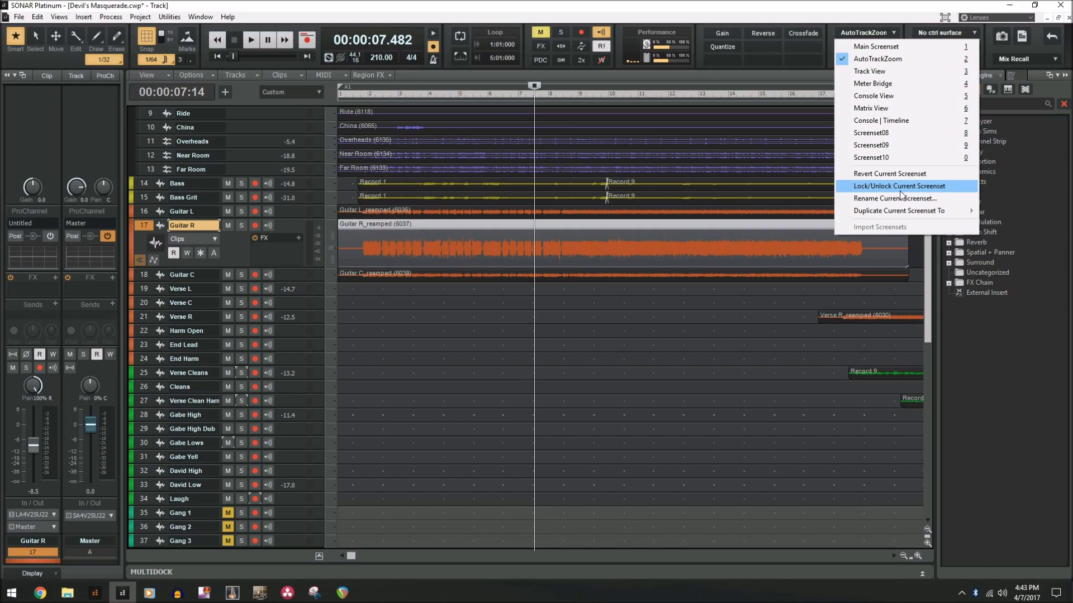
mouse_move(917, 177)
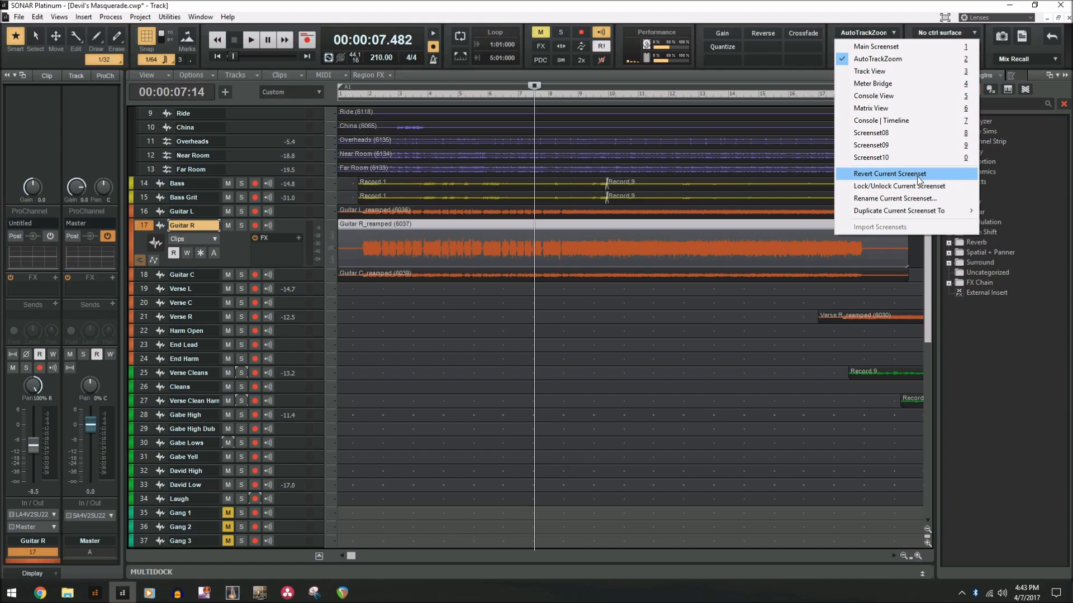
click(898, 211)
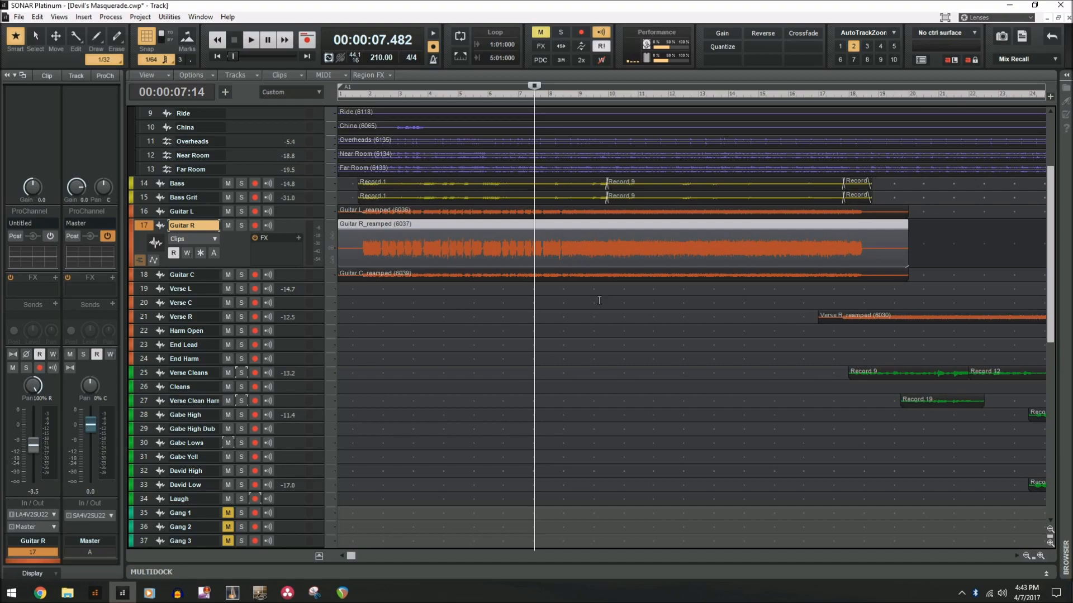
mouse_move(316, 240)
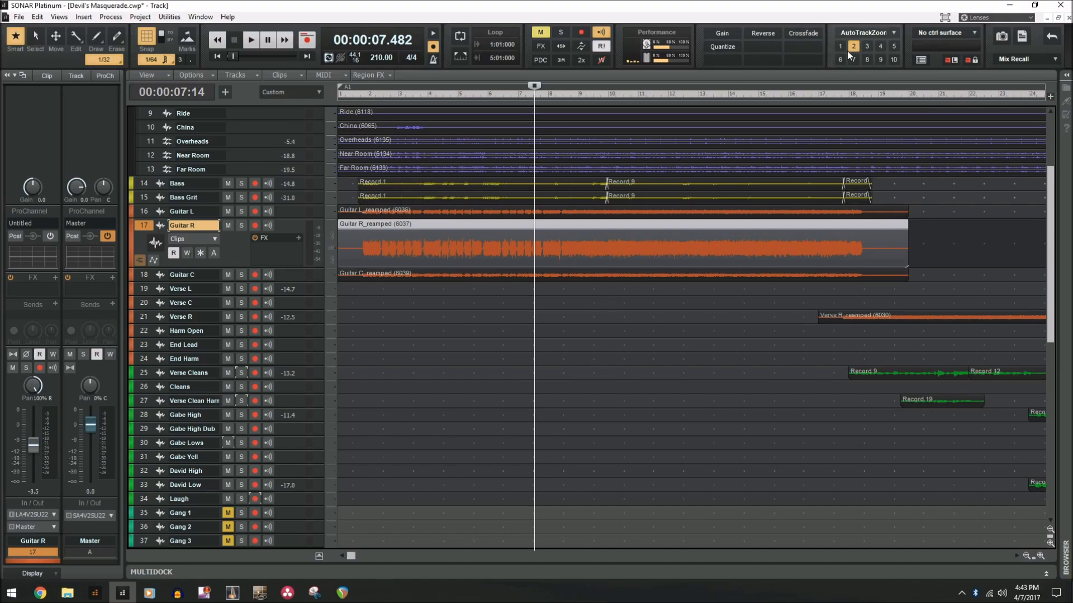
- Switch to Main Screenset, briefly to Console | Timeline, then back to Main Screenset
click(853, 46)
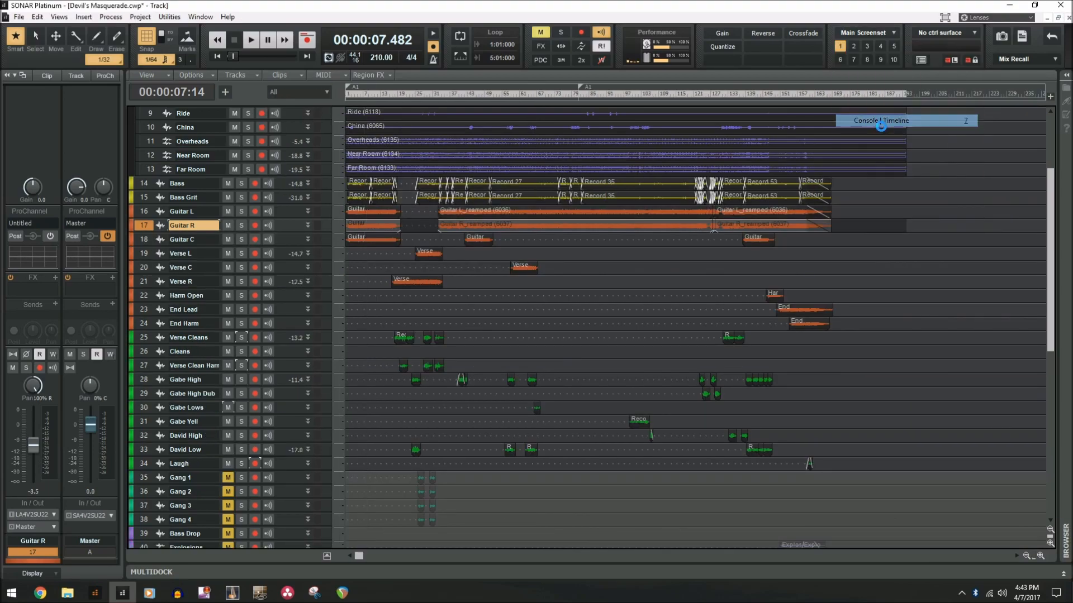
click(881, 121)
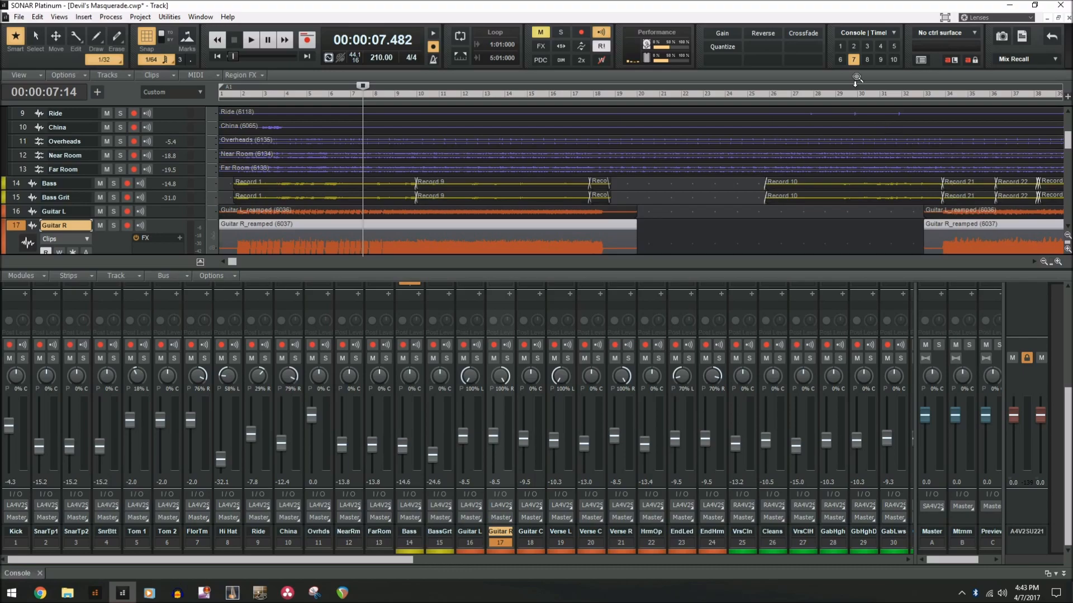
click(840, 46)
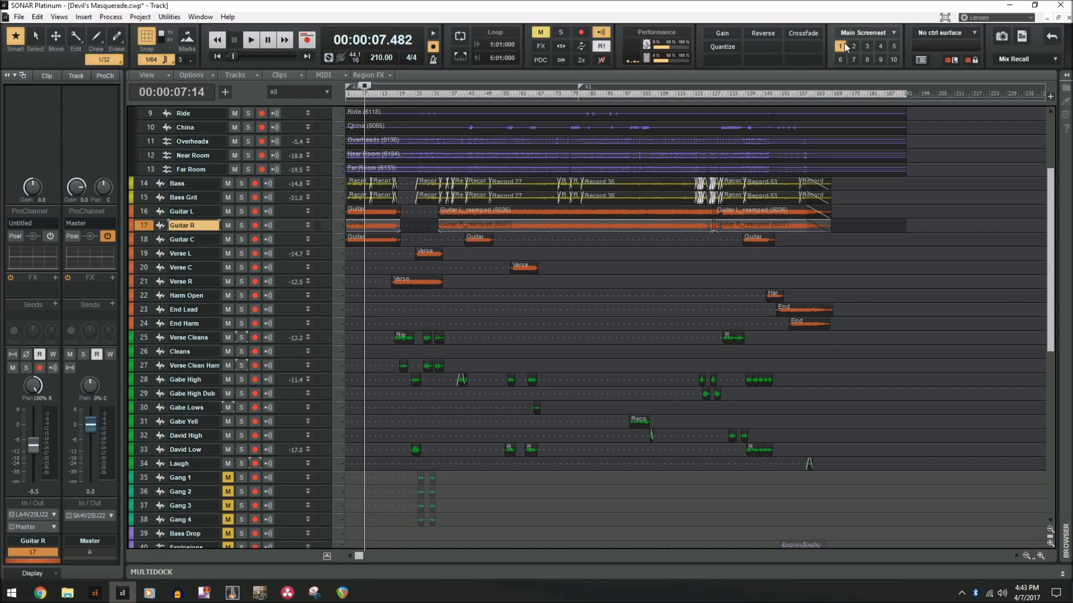
click(865, 33)
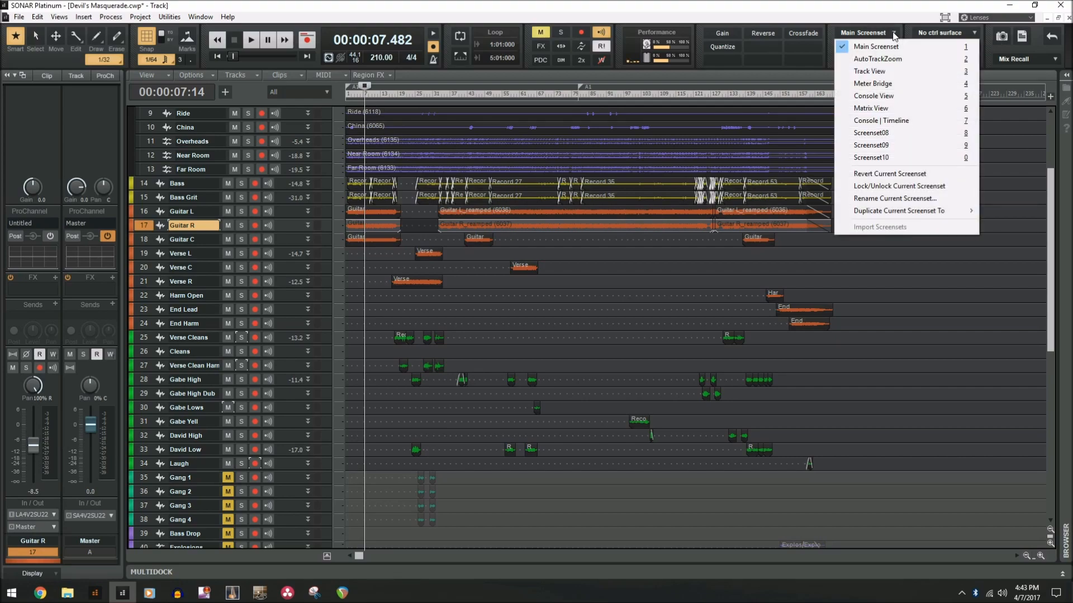
mouse_move(868, 71)
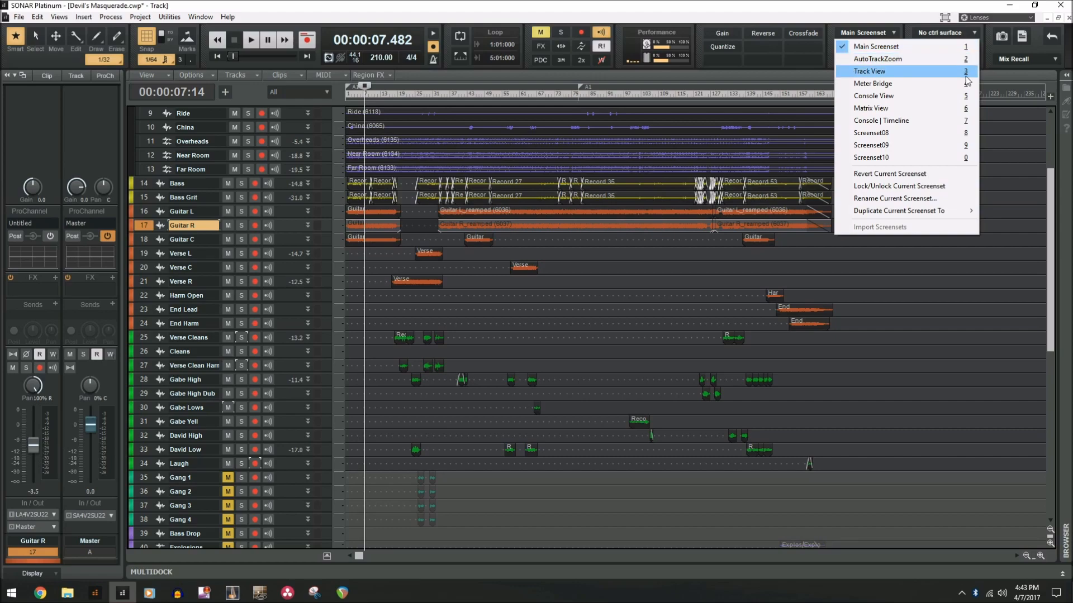
mouse_move(875, 46)
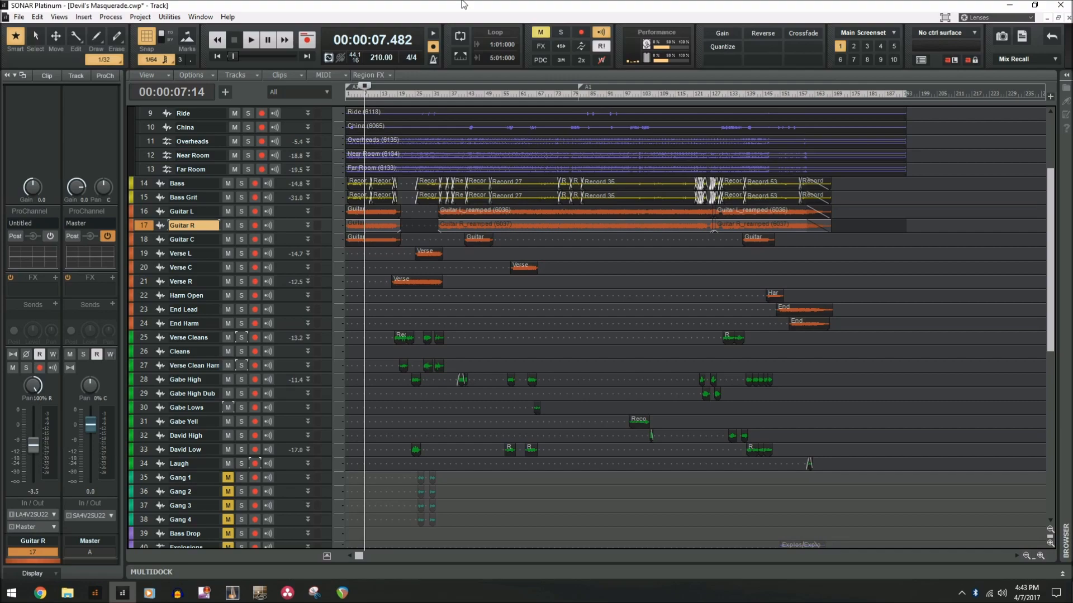
mouse_move(821, 11)
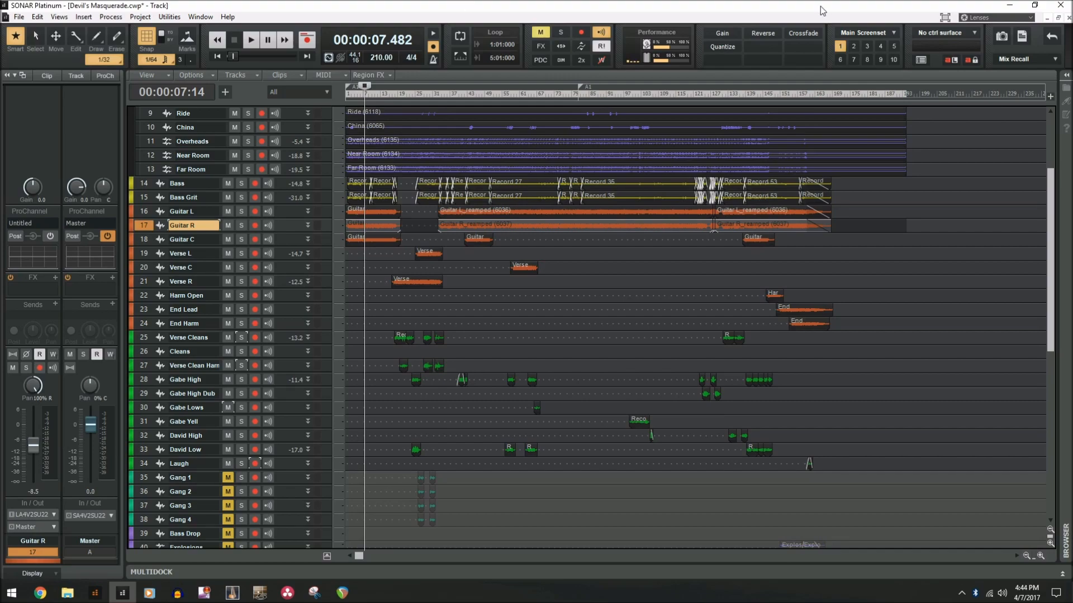